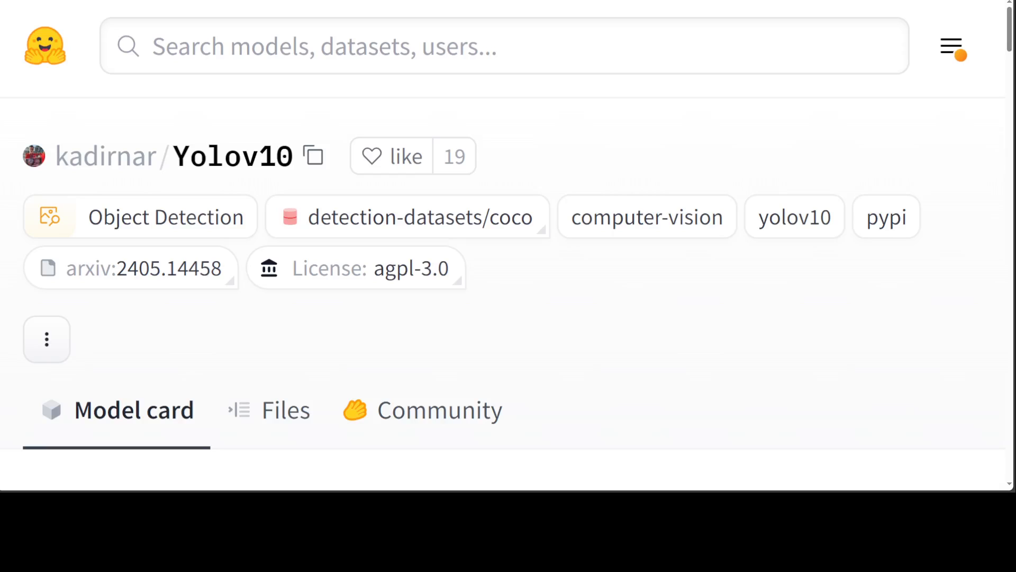
mouse_move(560, 357)
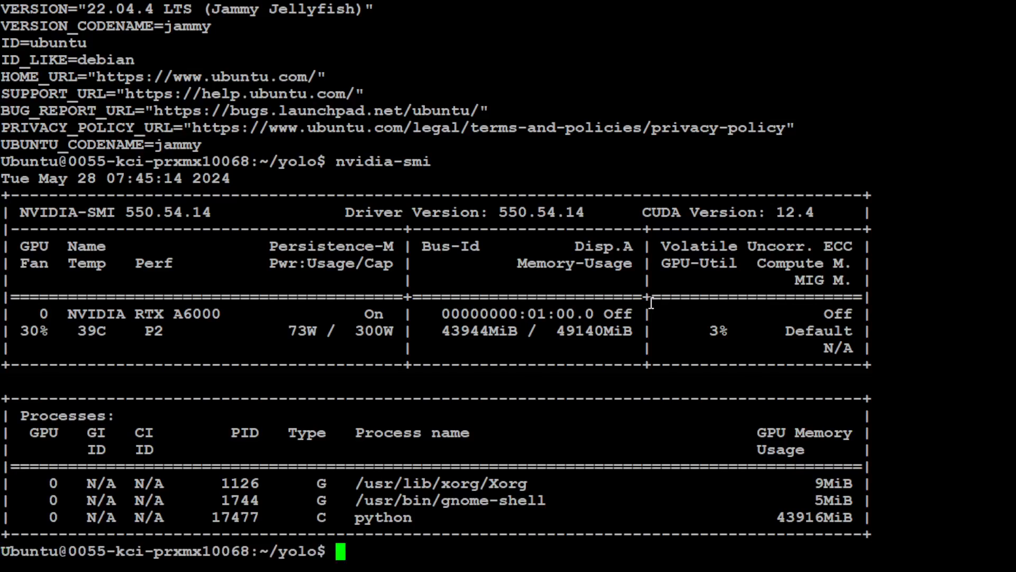
mouse_move(469, 20)
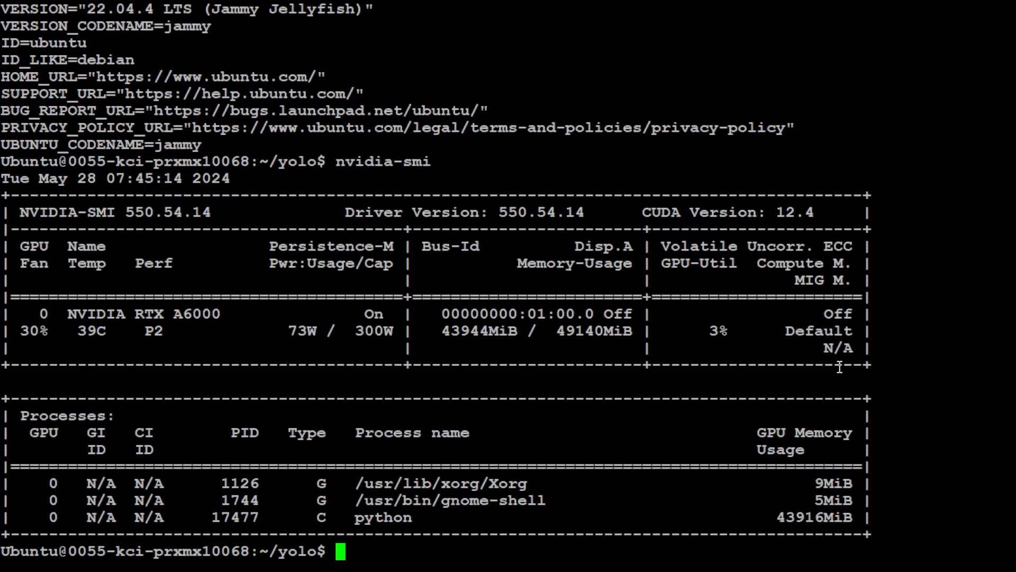
- Start typing clear to wipe the release and GPU output from the terminal
type("cle")
type("conda info")
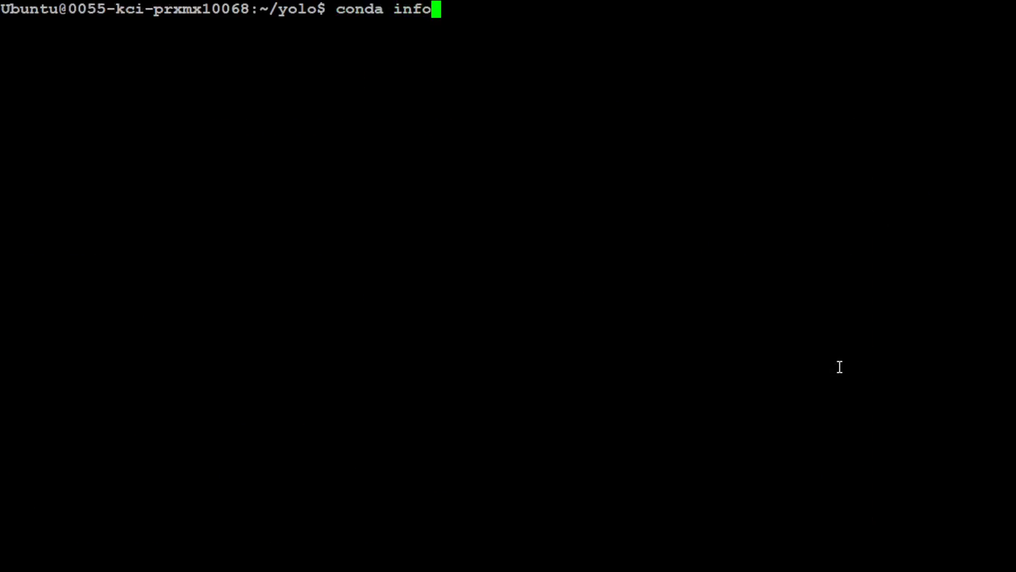
- Run conda info to show conda 24.1.2 with Python 3.11.7, then type clear
key("Return")
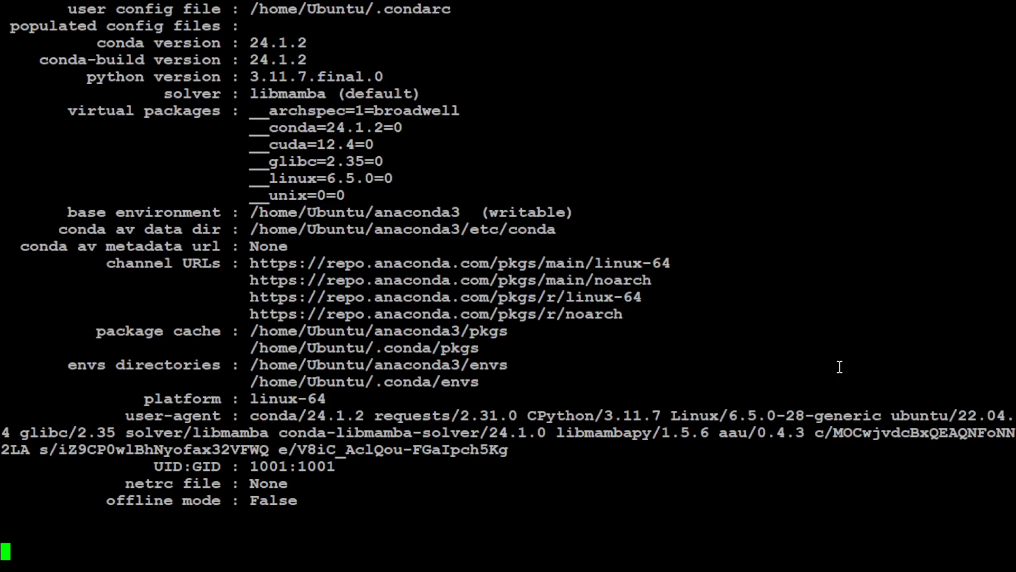
key("Return")
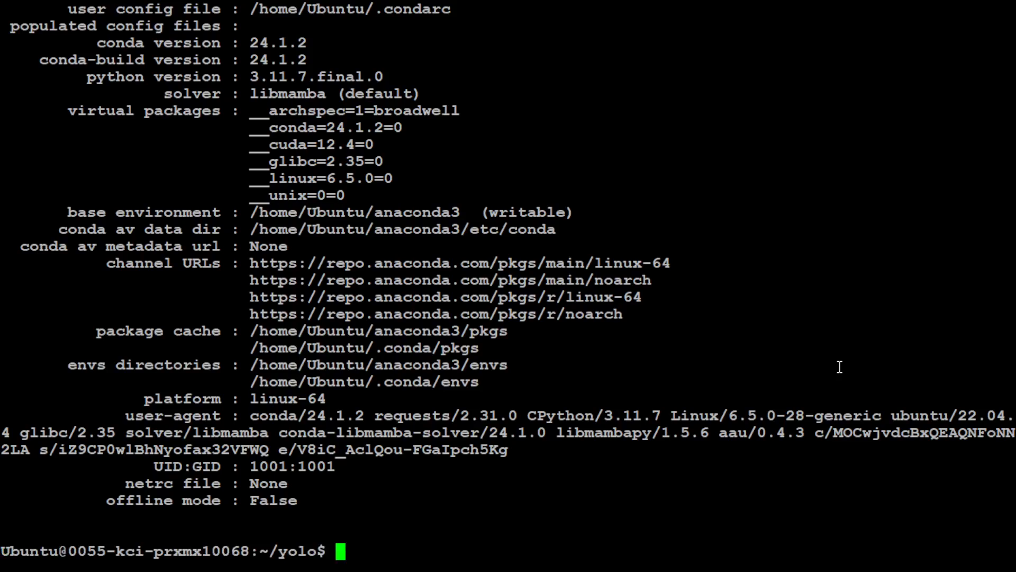
type("c")
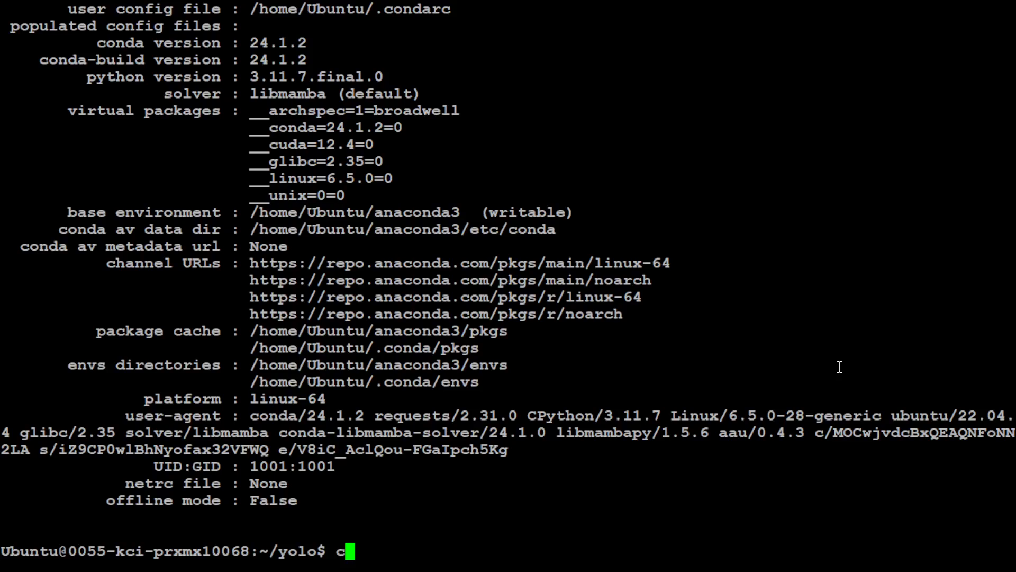
type("lear")
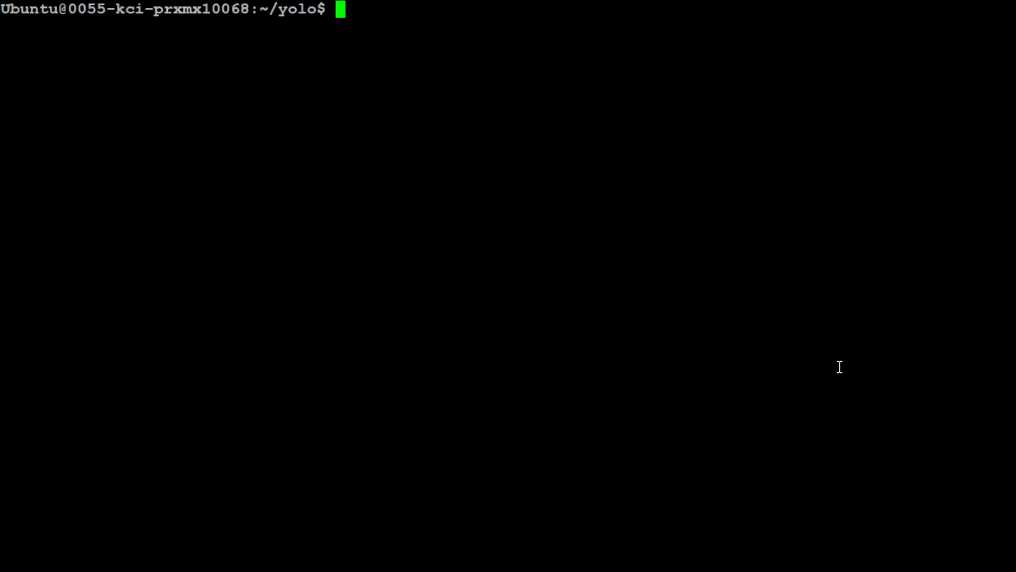
mouse_move(350, 159)
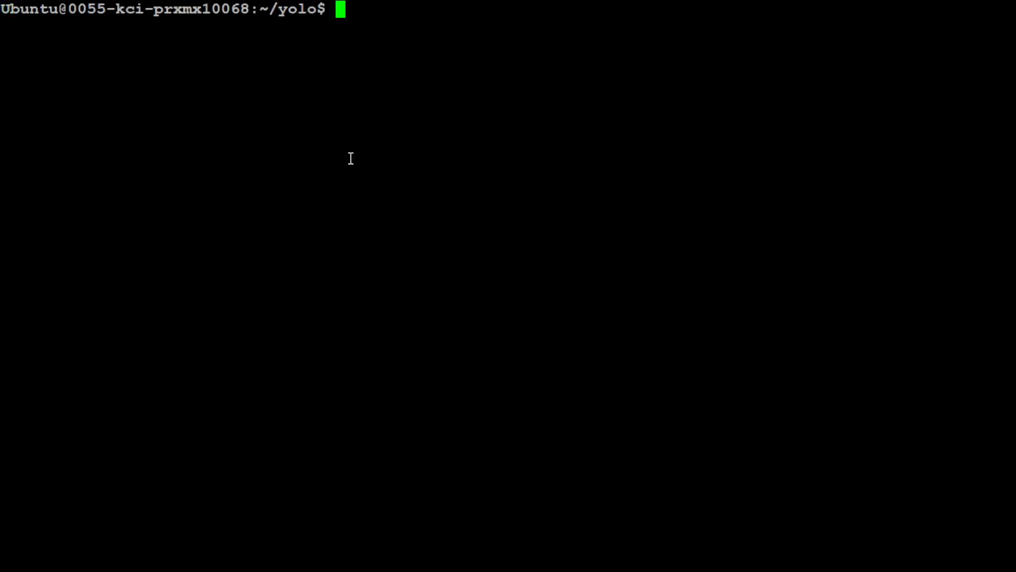
- Create conda environment 'yolo' with Python 3.9, correcting 3.11, and confirm the install
type("conda create -n yolo python=3.11")
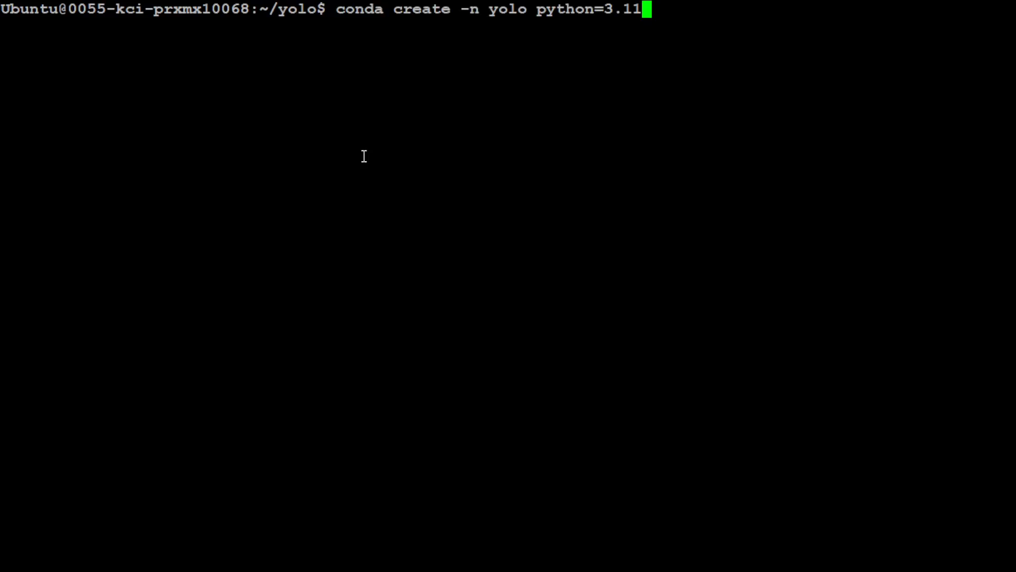
key("BackSpace")
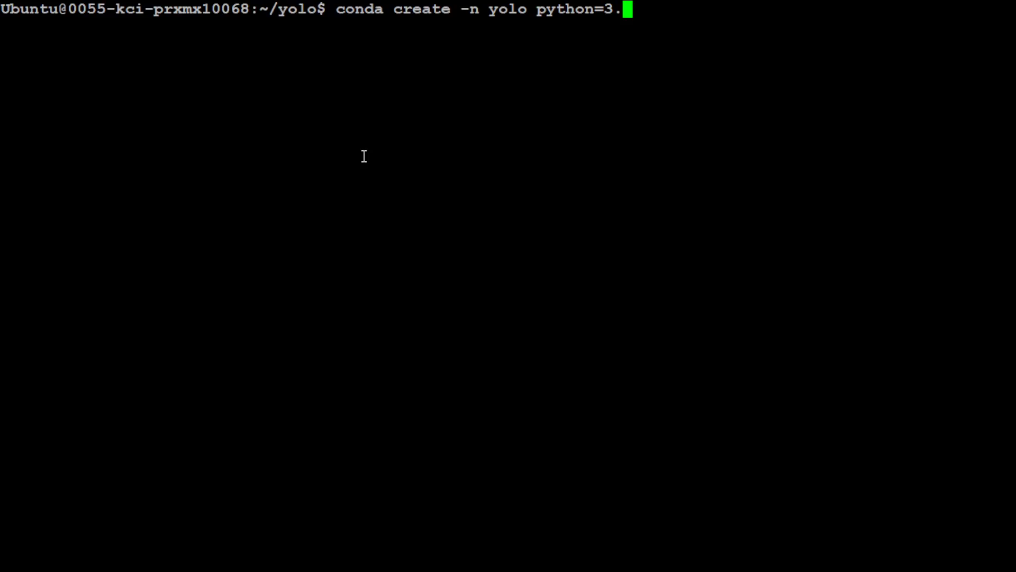
type("9")
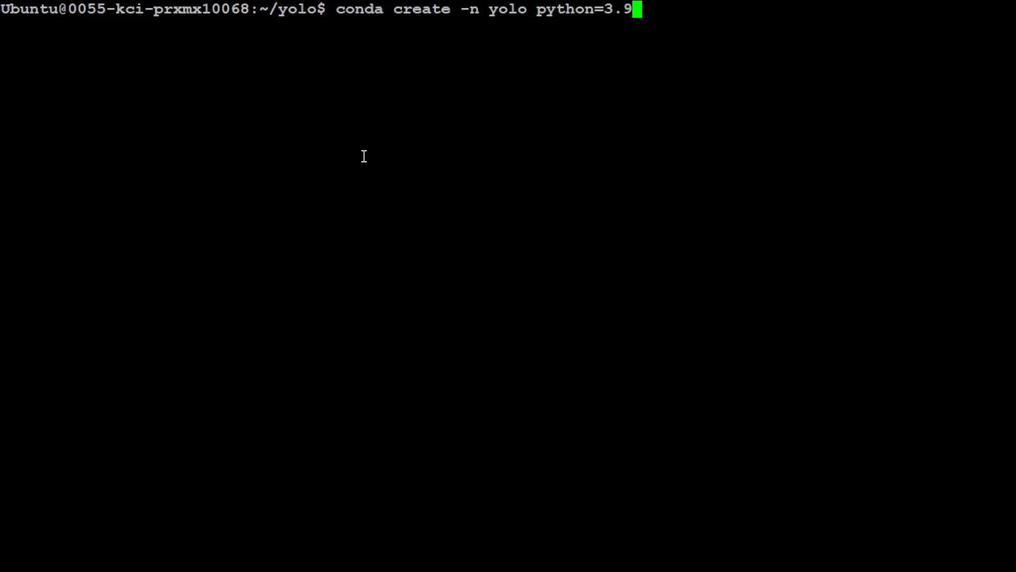
key("Return")
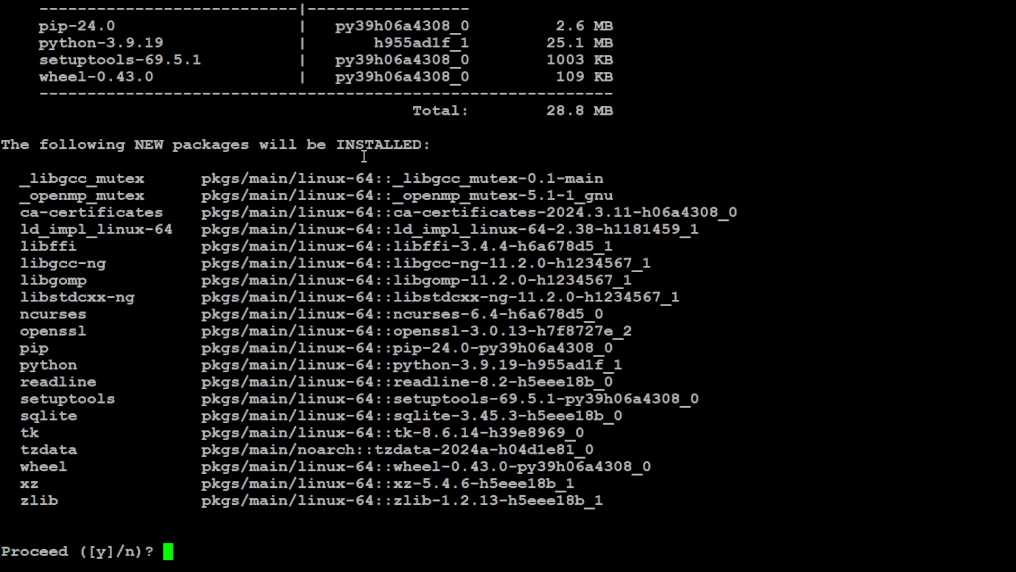
type("y")
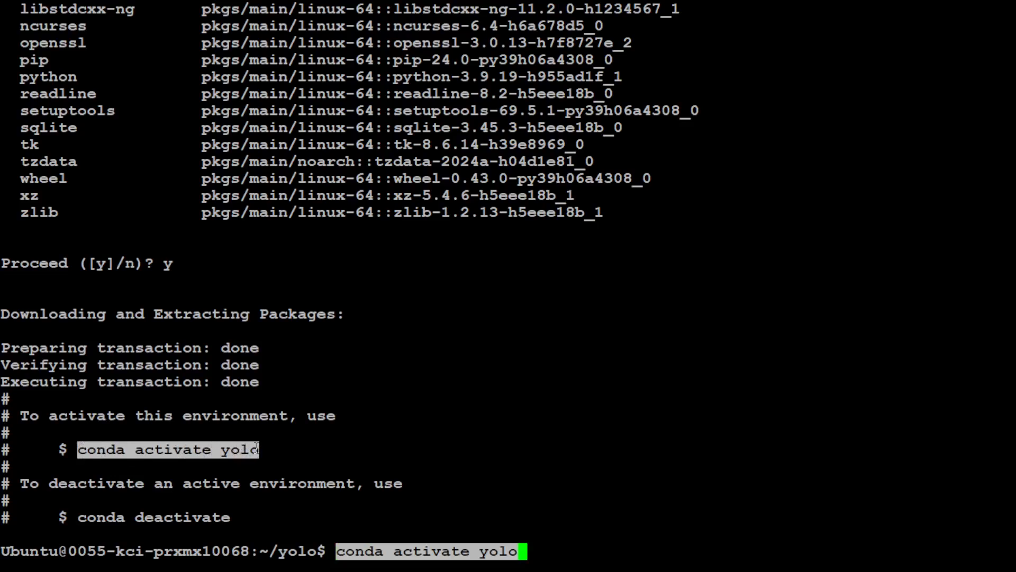
key("Return")
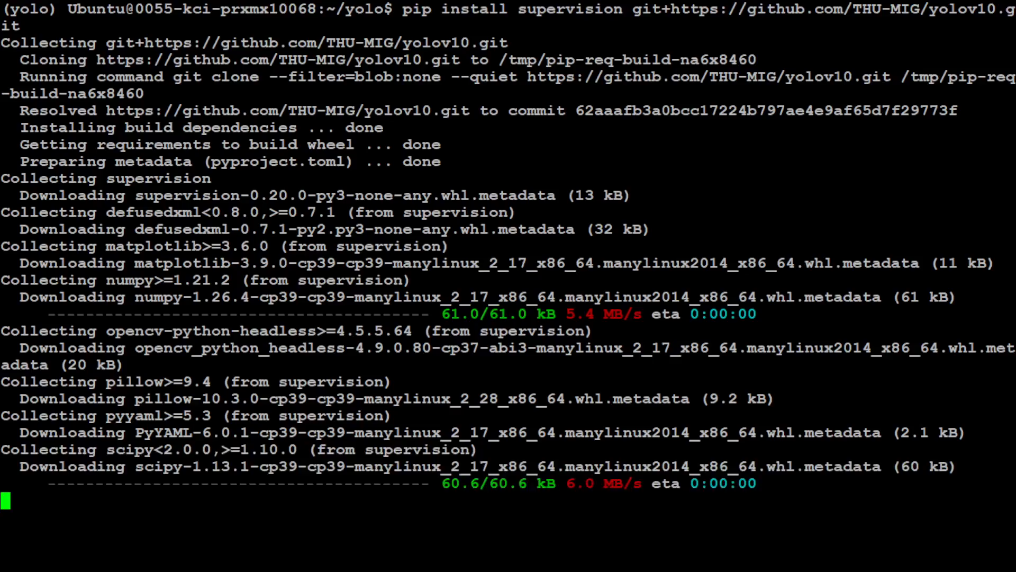
- Scroll down through the supervision and YOLOv10 pip install output
scroll("down", 3)
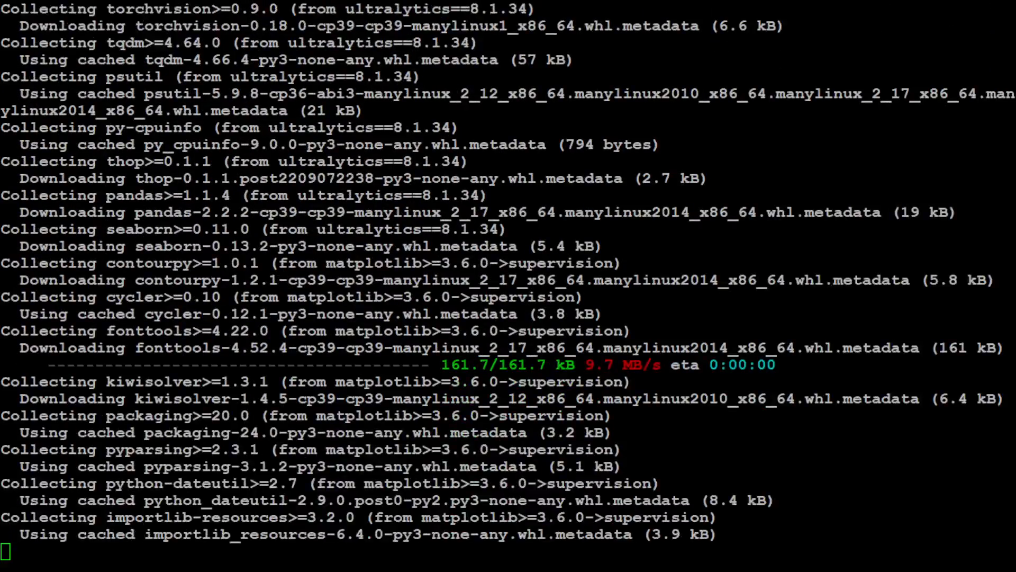
scroll("down", 3)
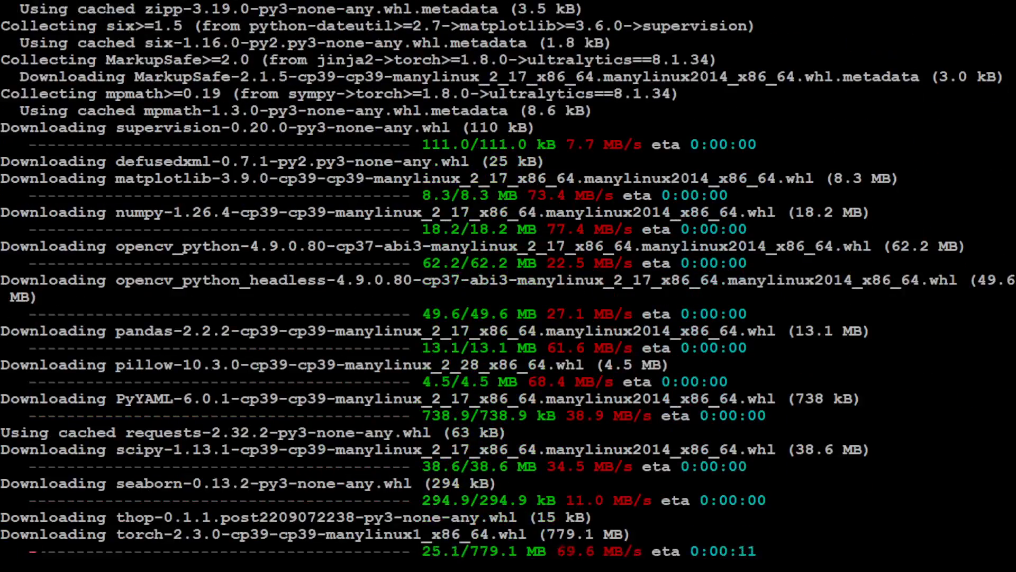
scroll("down", 3)
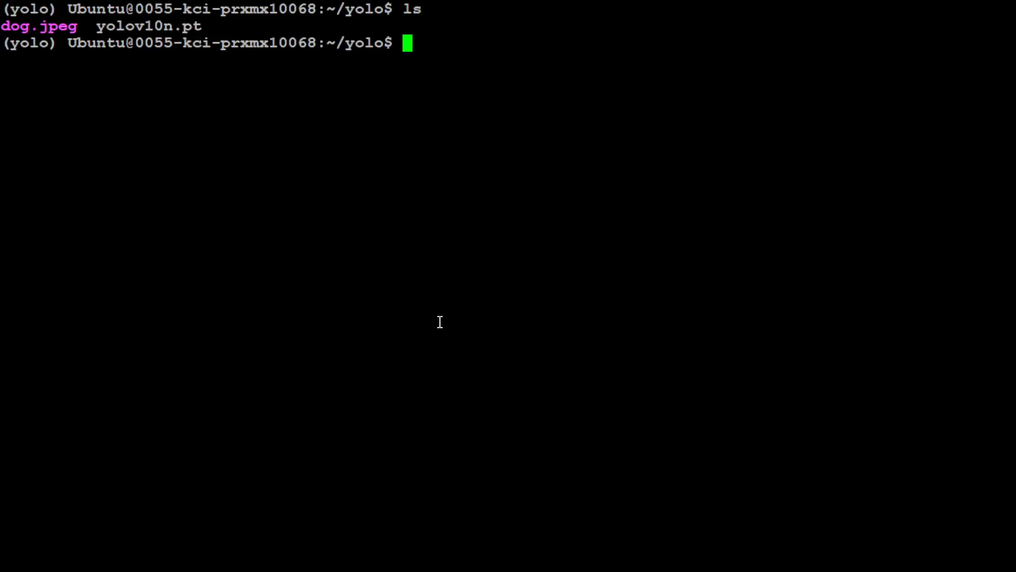
- Enter ls -ltr to list dog.jpeg and yolov10n.pt in the yolo folder
type("ls -ltr")
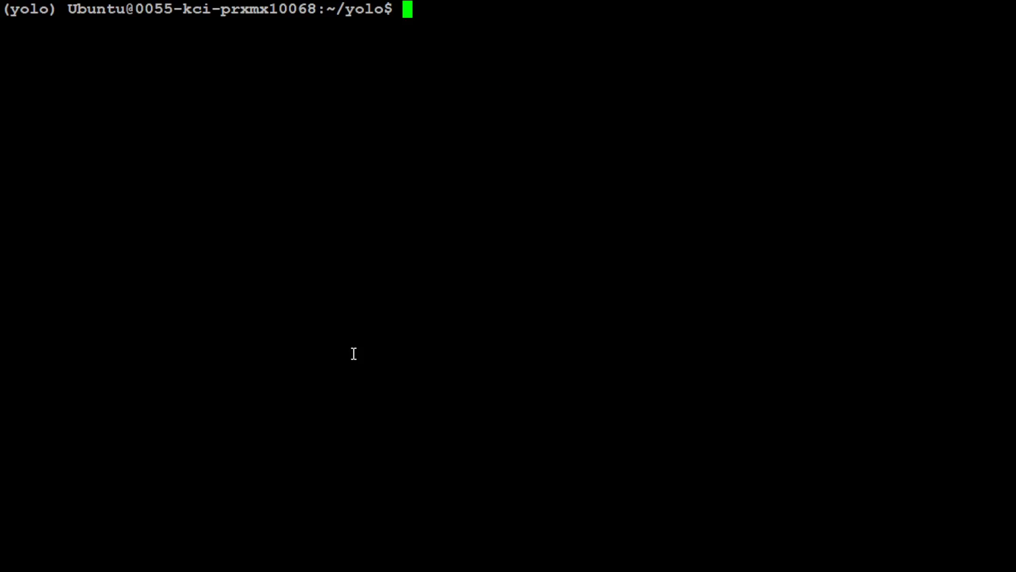
- Start Python, set MODEL_PATH to 'yolov10n.pt' and the image path, and load YOLOv10
type("python3")
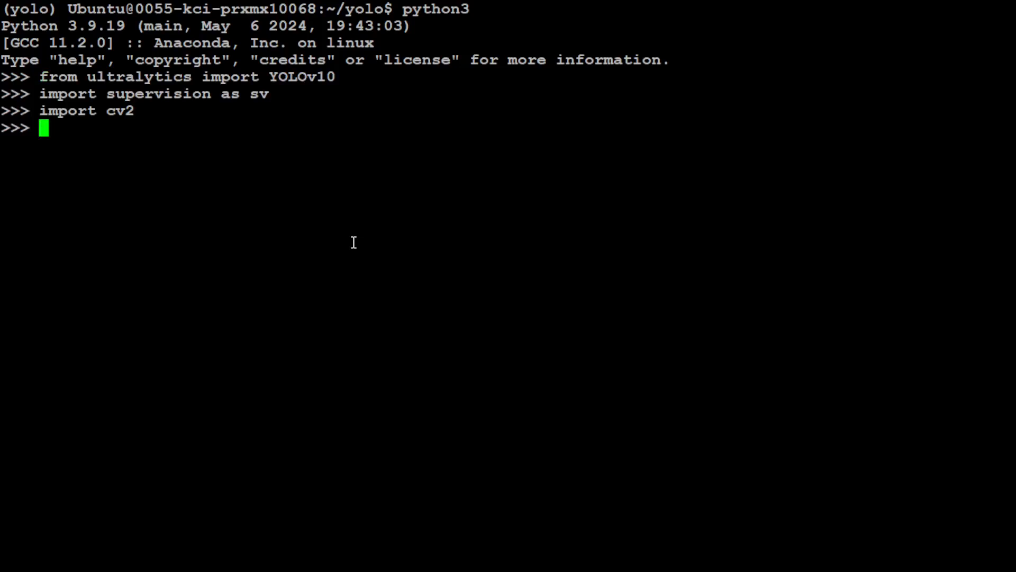
type("MODEL_PATH = 'yolov10n.pt'")
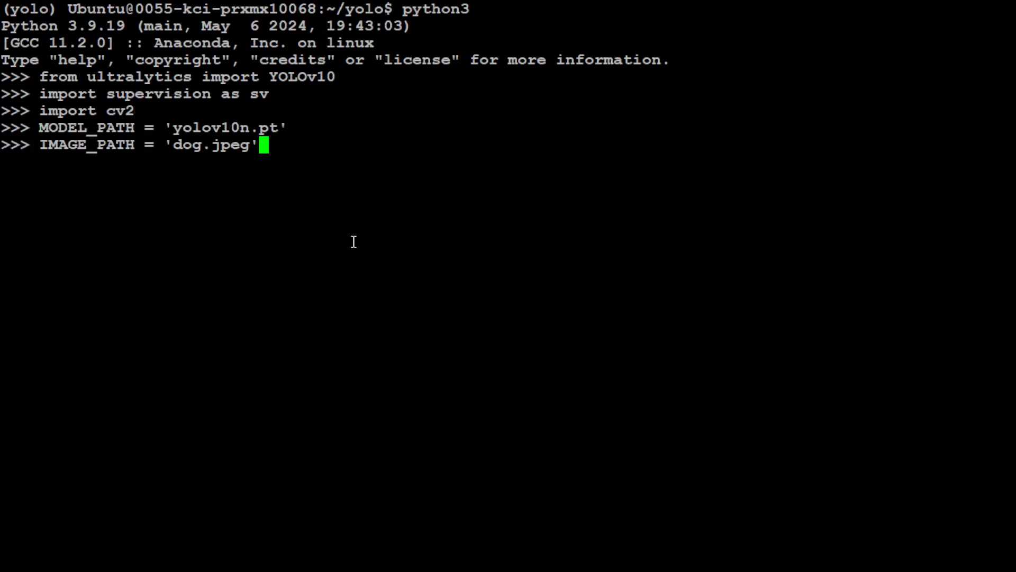
mouse_move(180, 132)
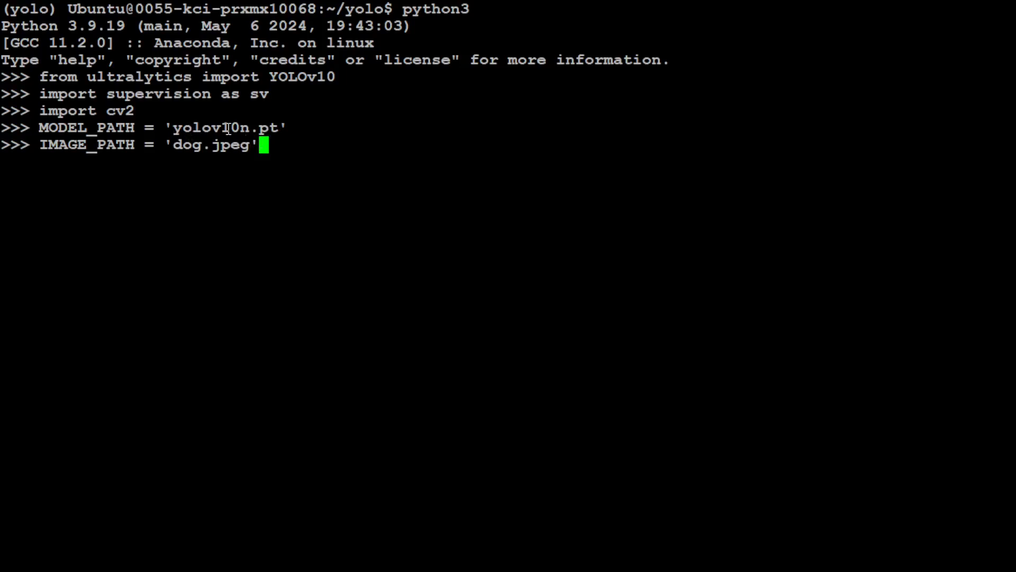
mouse_move(490, 172)
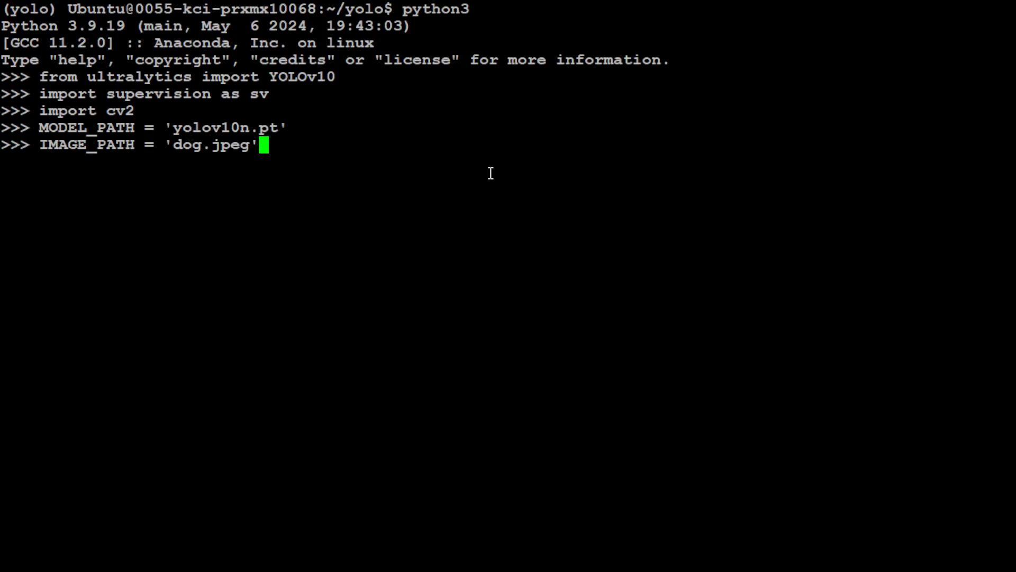
key("Return")
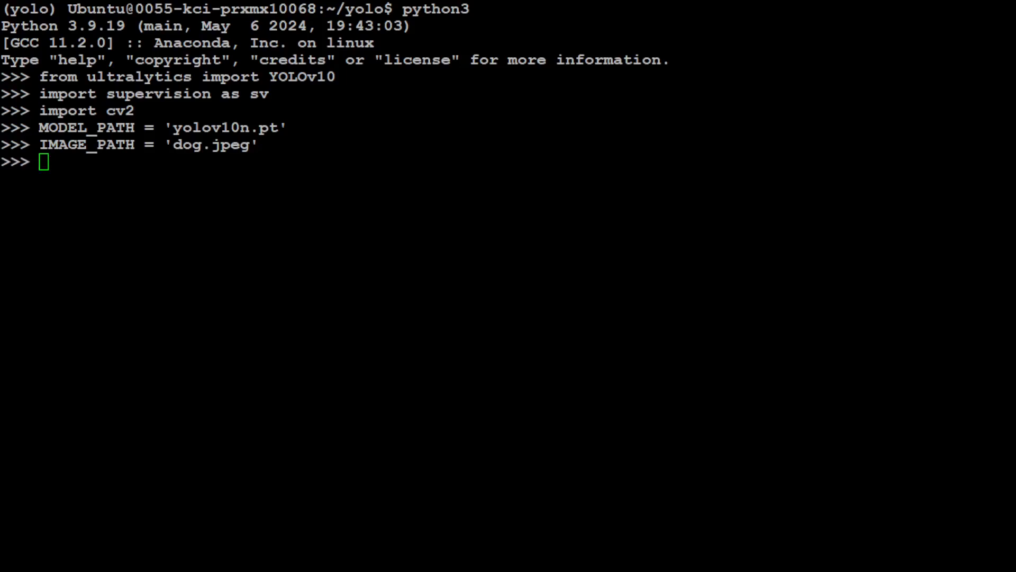
mouse_move(368, 298)
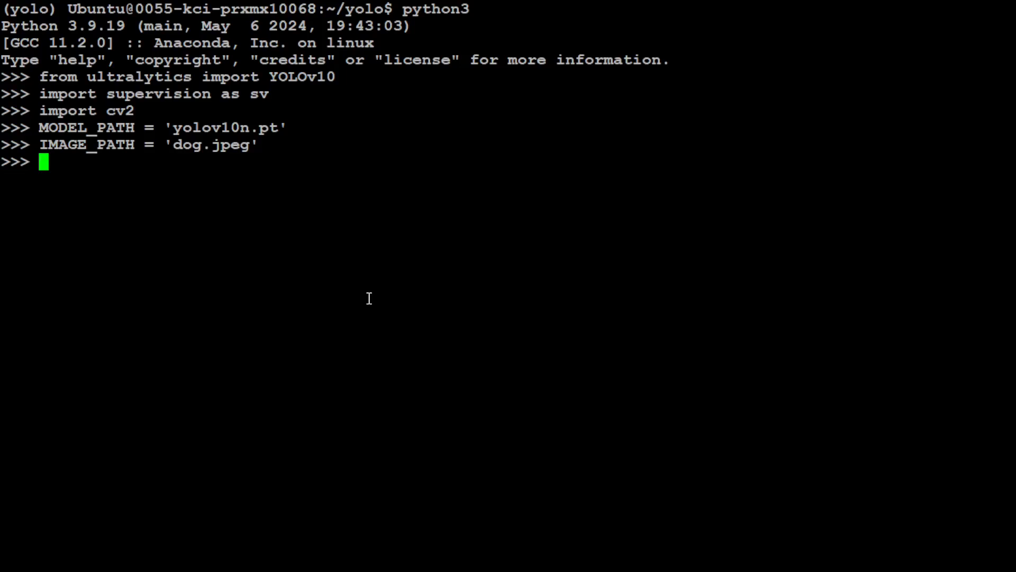
type("model = YOLOv10(MODEL_PATH)")
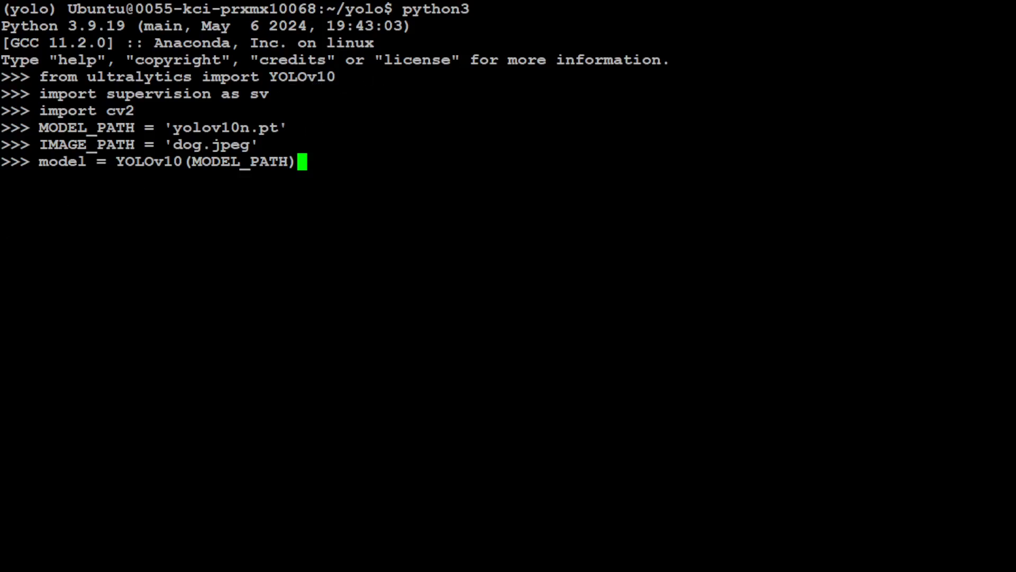
key("Return")
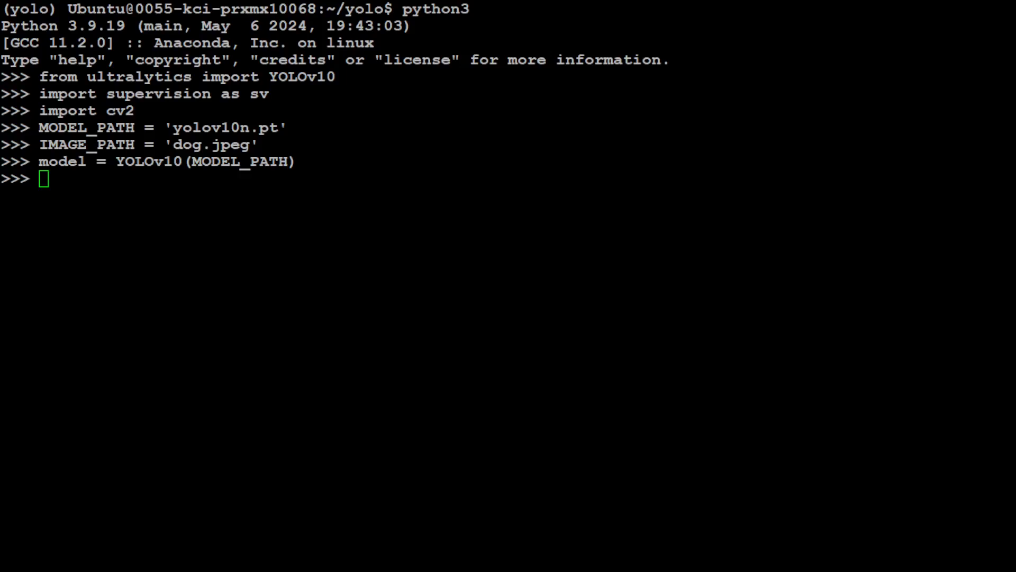
- Read dog.jpeg with cv2.imread and run YOLOv10 detection at 0.25 confidence
type("image  = cv2.imread(IMAGE_PATH)")
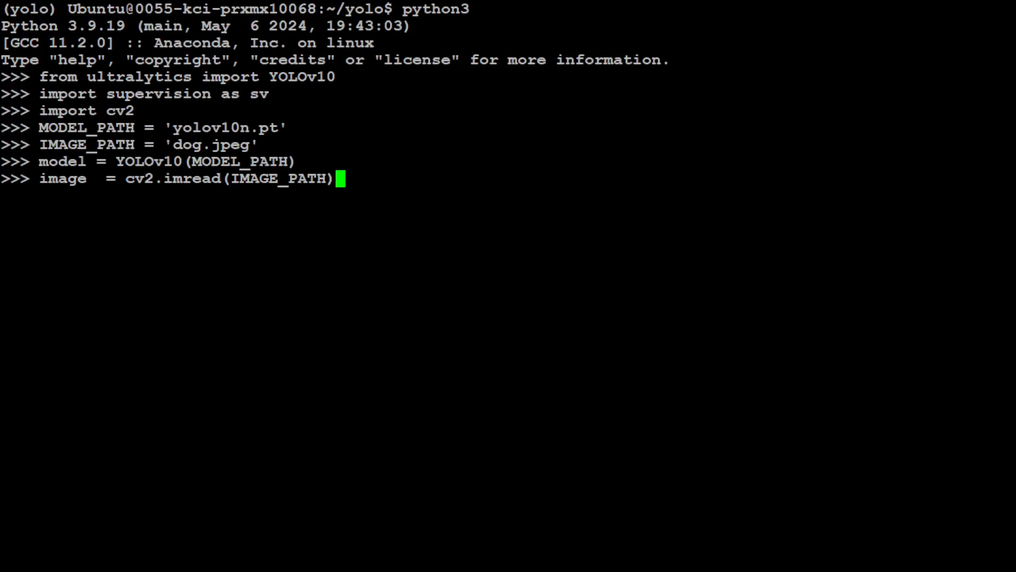
key("Return")
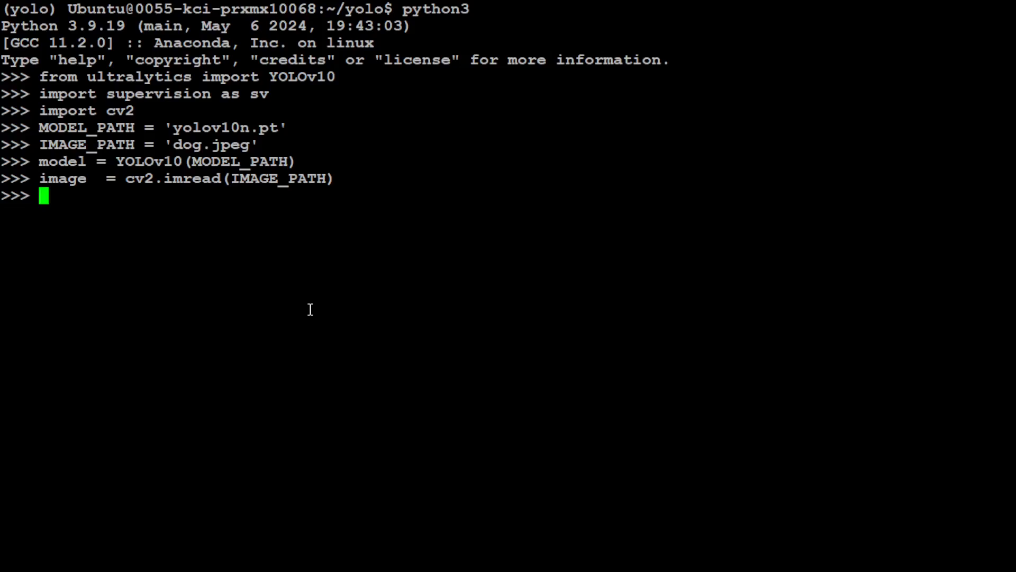
type("results = model(source=image, conf=0.25, verbose=False)[0]")
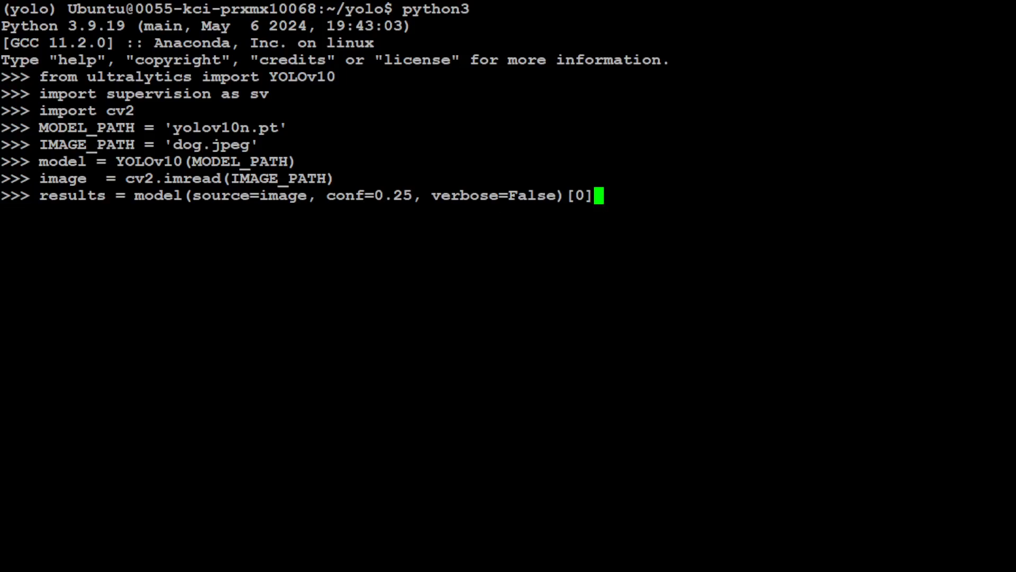
key("Return")
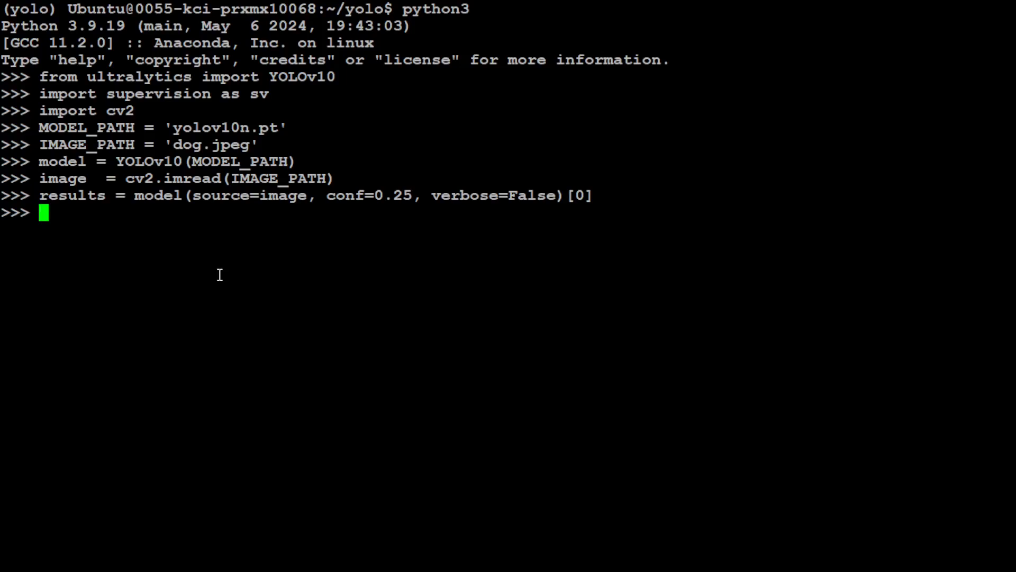
- Convert the results with sv.Detections.from_ultralytics and create an sv.BoxAnnotator
type("detections = sv.Detections.from_ultralytics(results)")
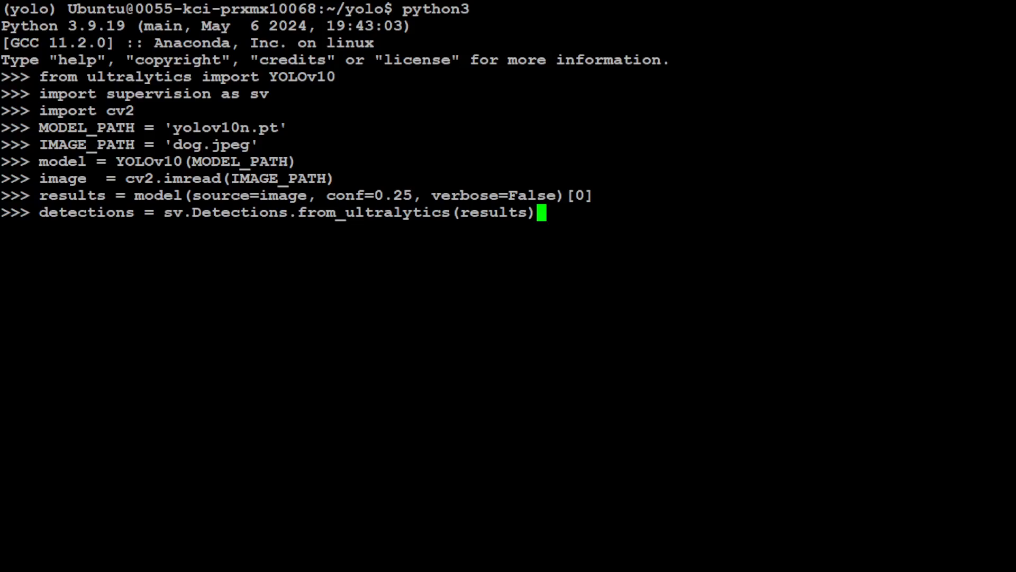
key("Return")
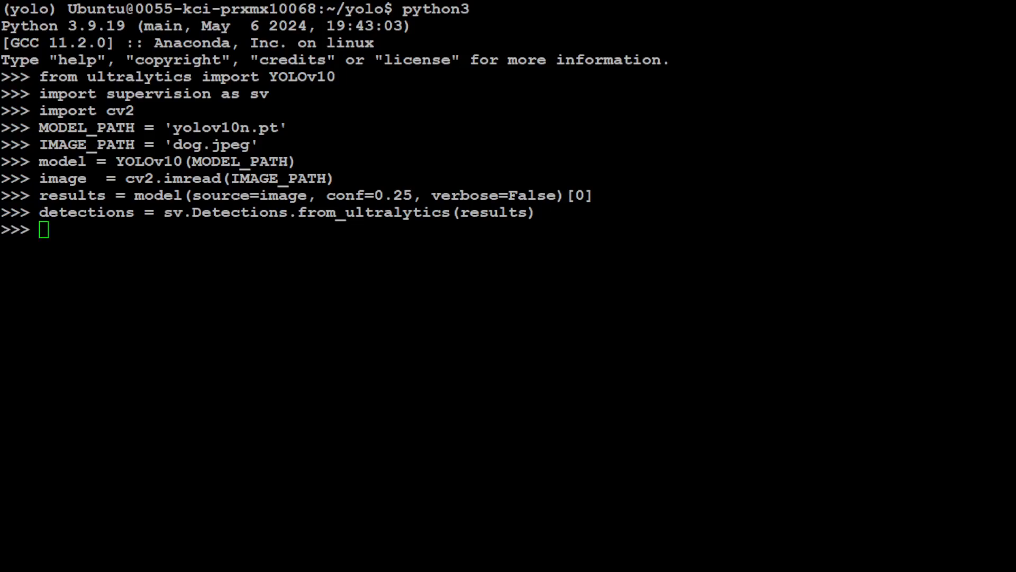
type("box_annotator = sv.BoxAnnotator()")
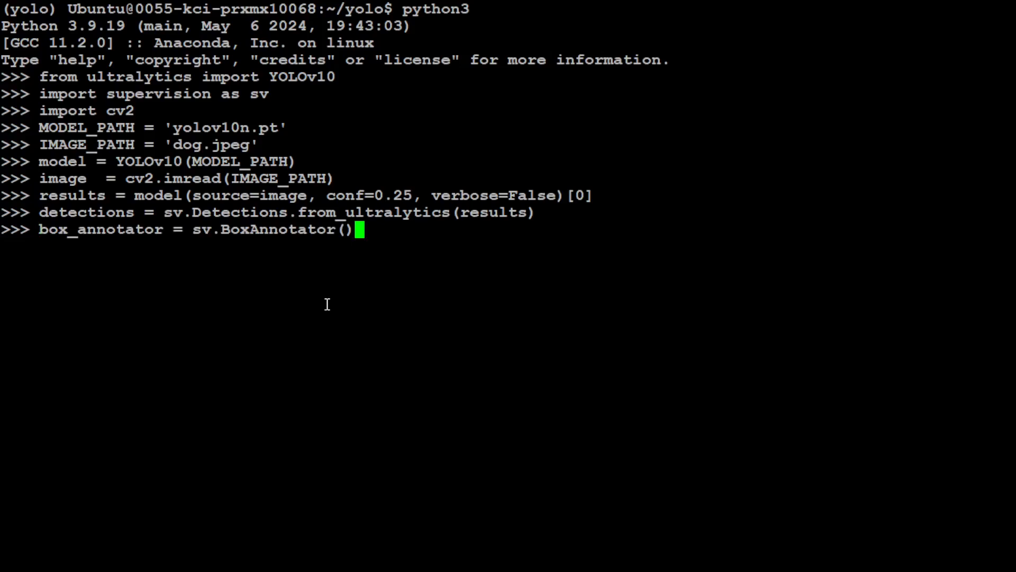
mouse_move(468, 229)
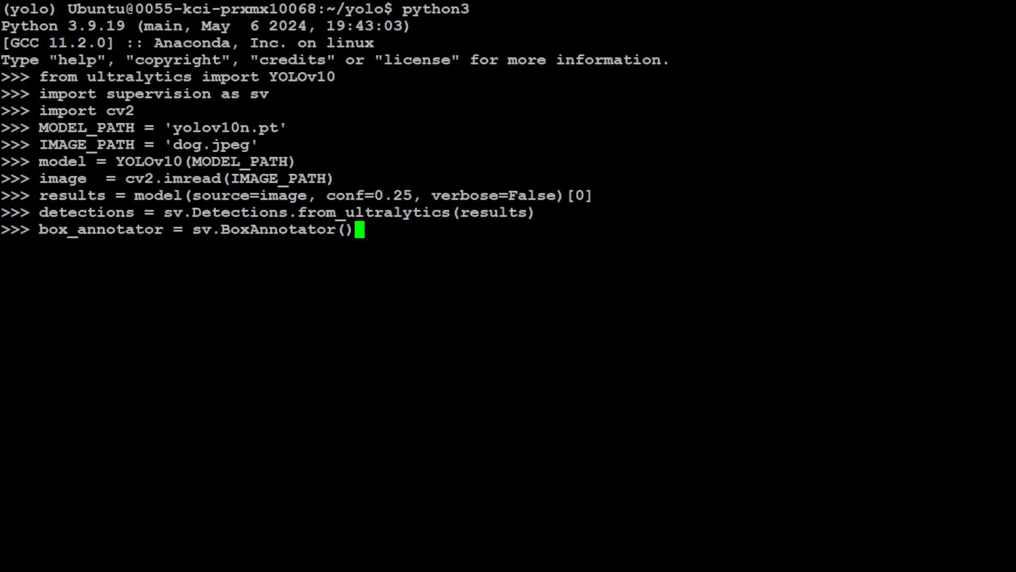
key("Return")
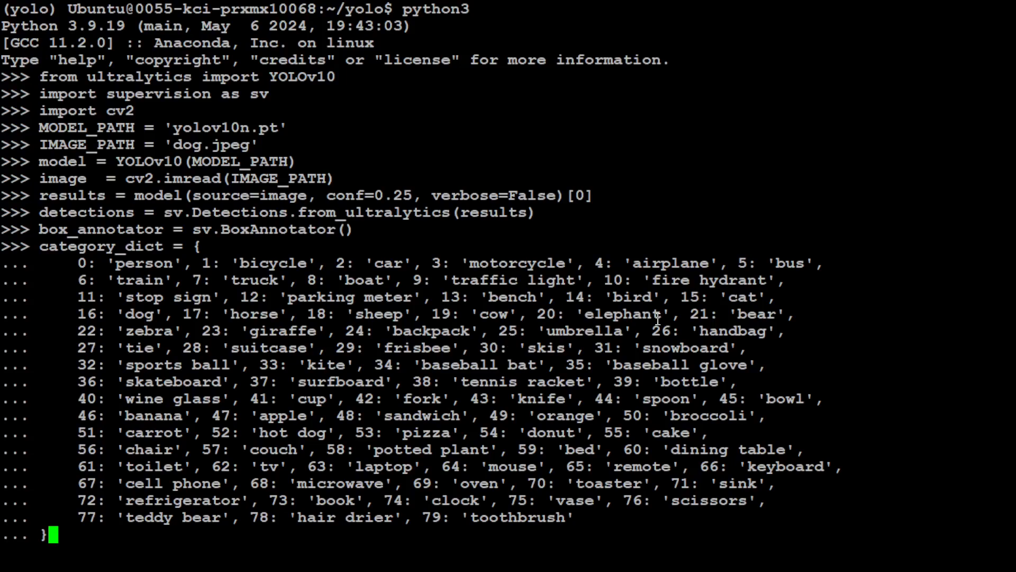
- Finish the category_dict definition and type cv2.imwrite('annotated_dog.jpeg', annotated_image)
key("Return")
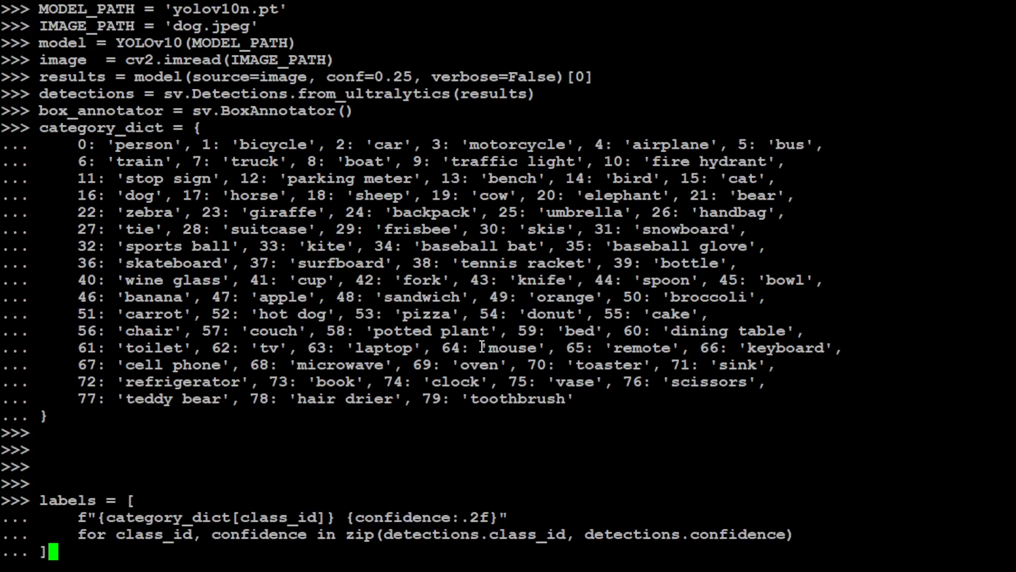
mouse_move(420, 503)
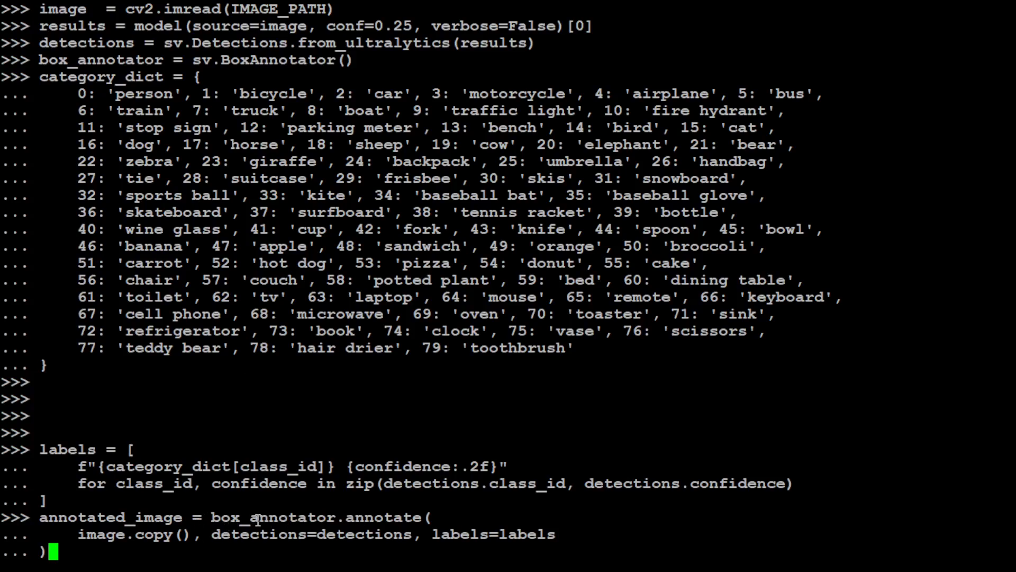
mouse_move(291, 425)
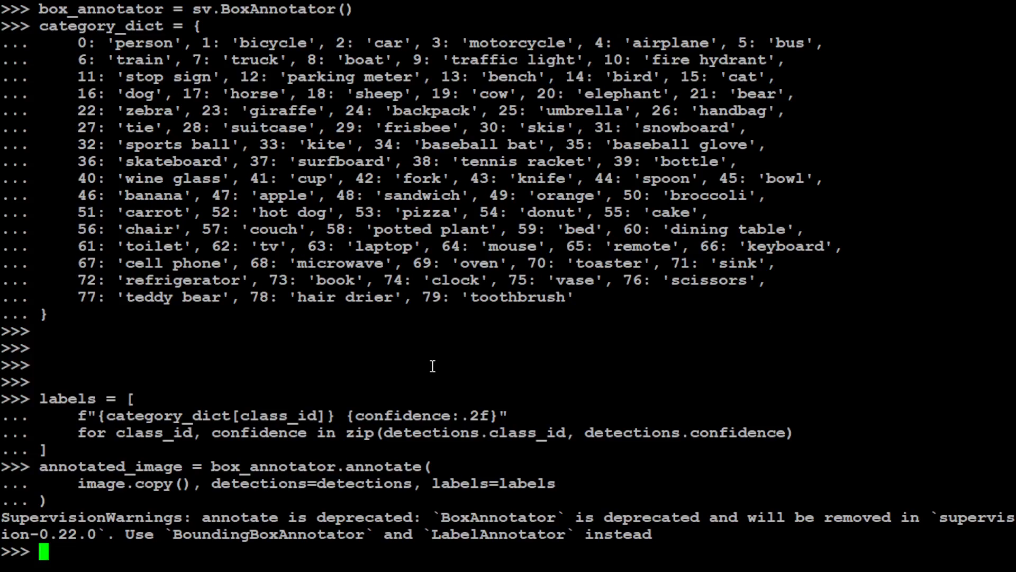
type("cv2.imwrite('annotated_dog.jpeg', annotated_image)")
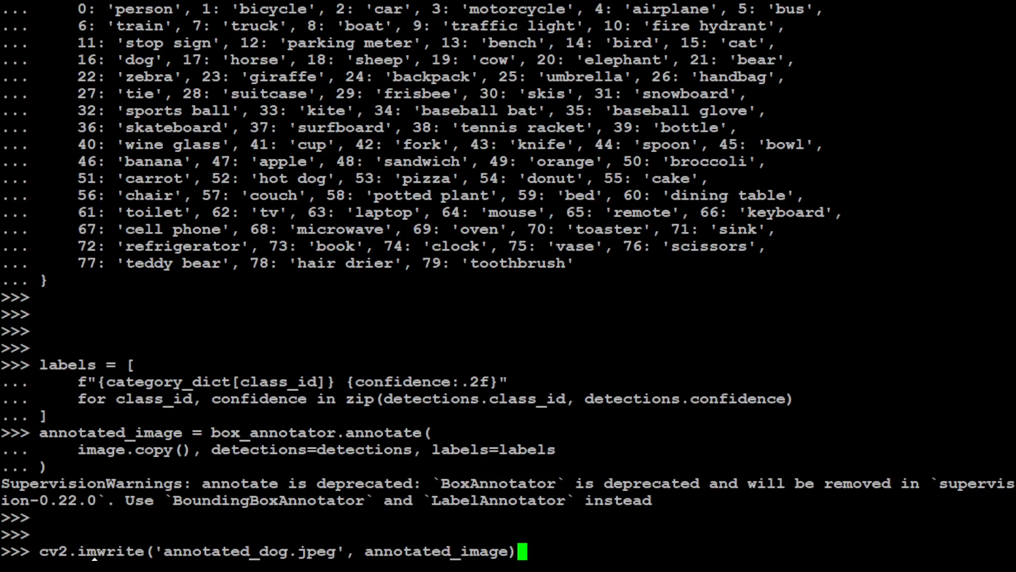
mouse_move(173, 557)
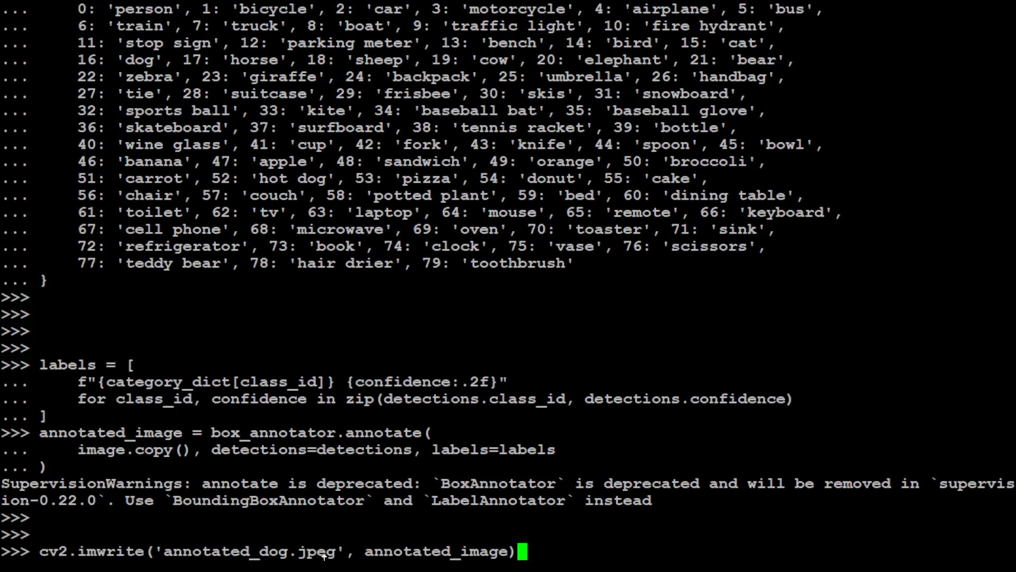
mouse_move(465, 546)
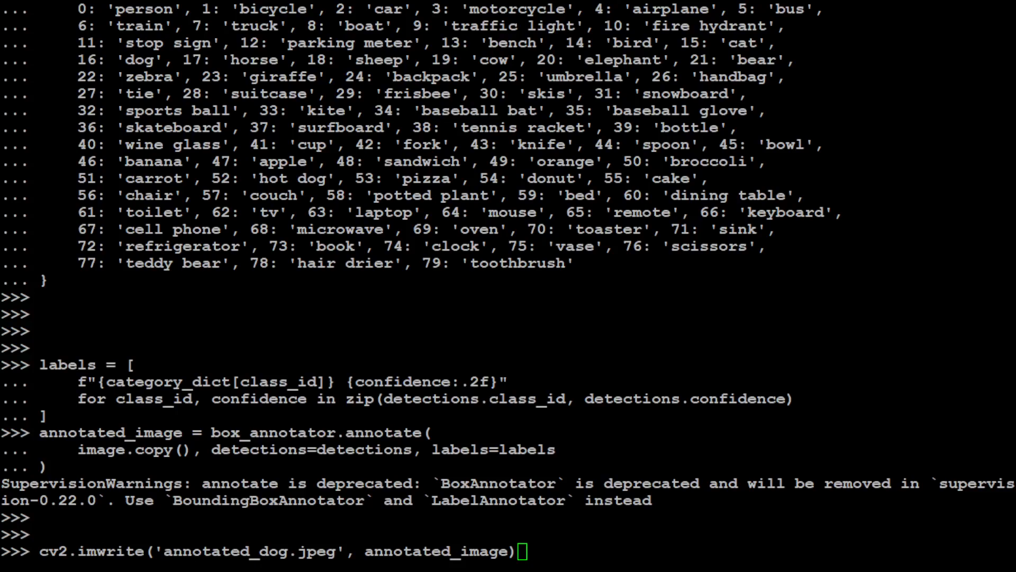
- Run cv2.imwrite to write annotated_dog.jpeg, returning True
key("Return")
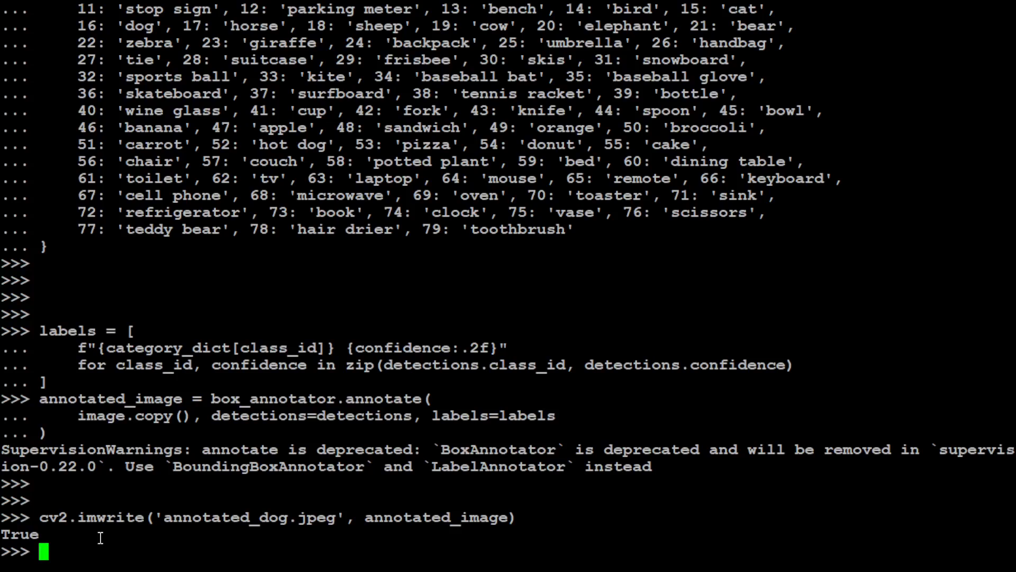
- Exit Python, clear the terminal, and minimize the window to reveal the desktop
type("exit()")
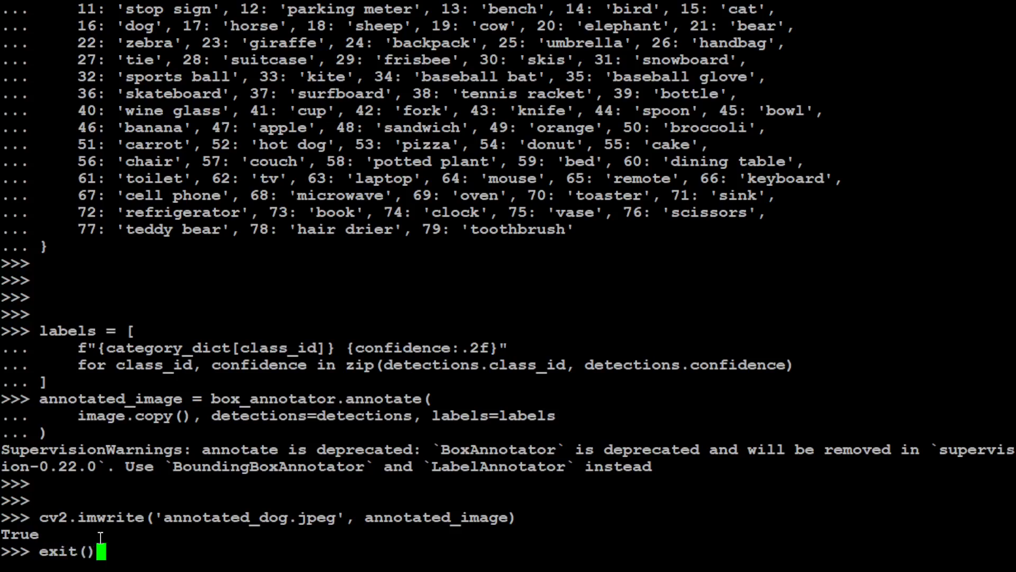
key("Return")
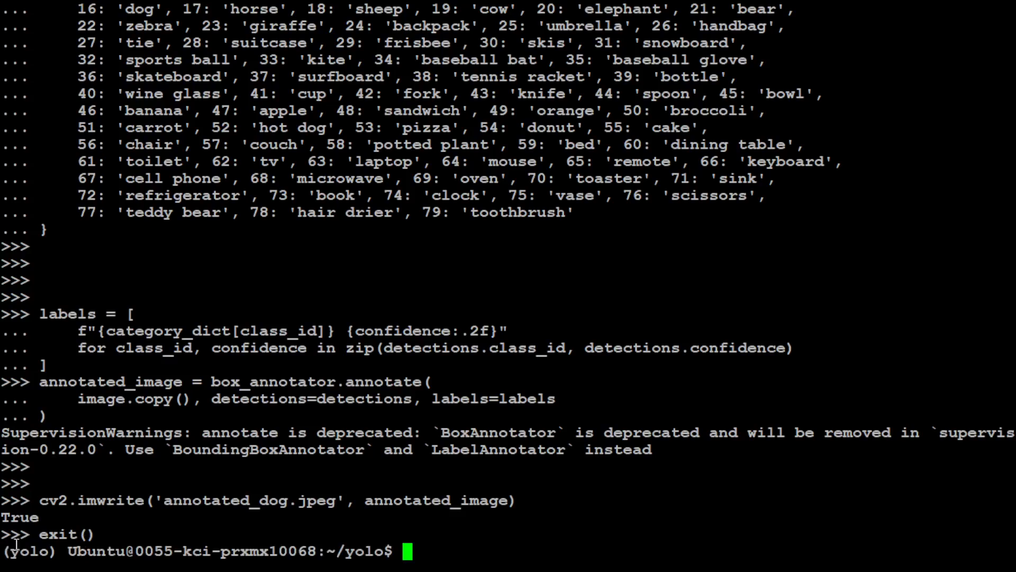
type("clea")
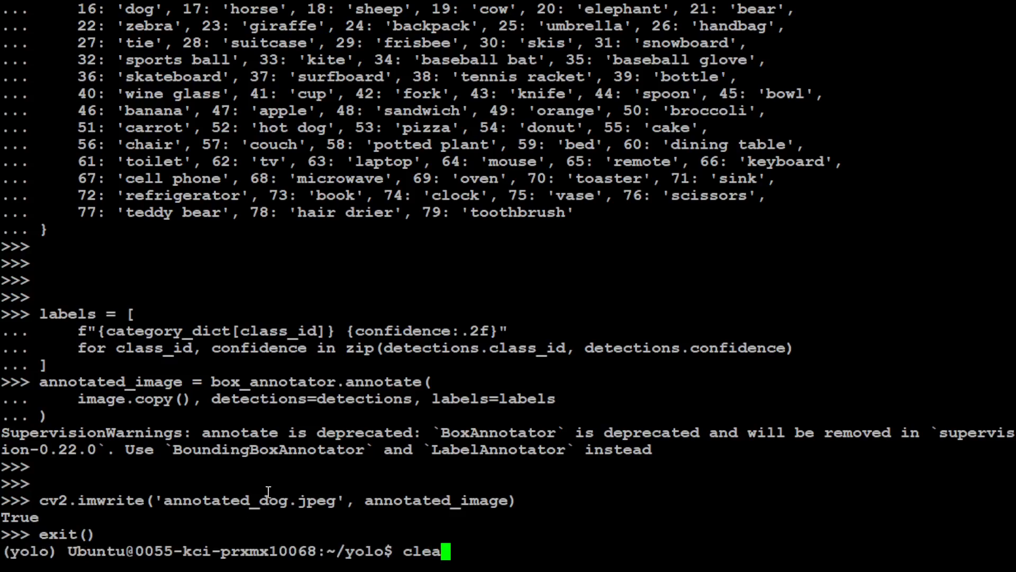
key("Return")
type("ls -ltr")
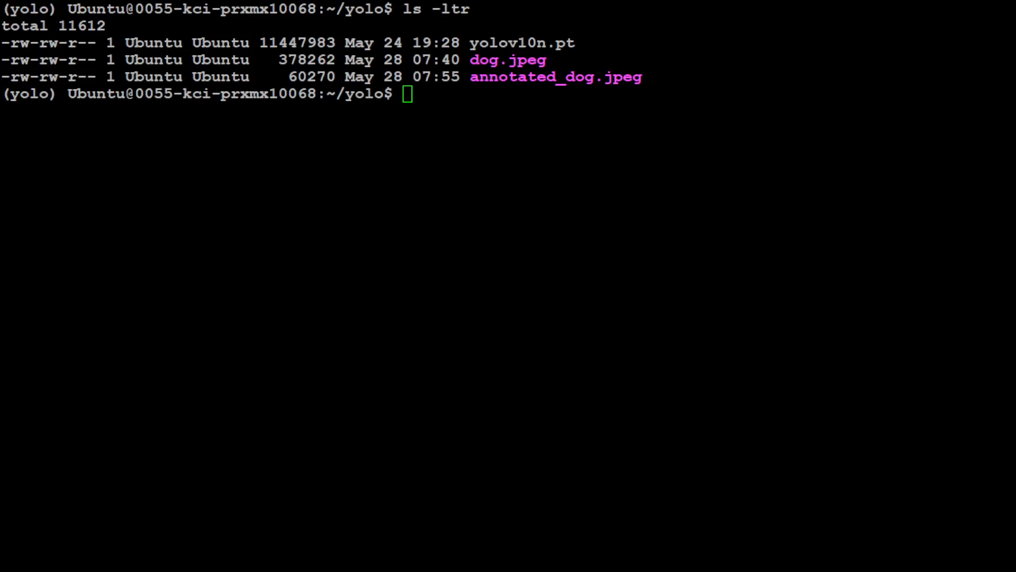
double_click(555, 77)
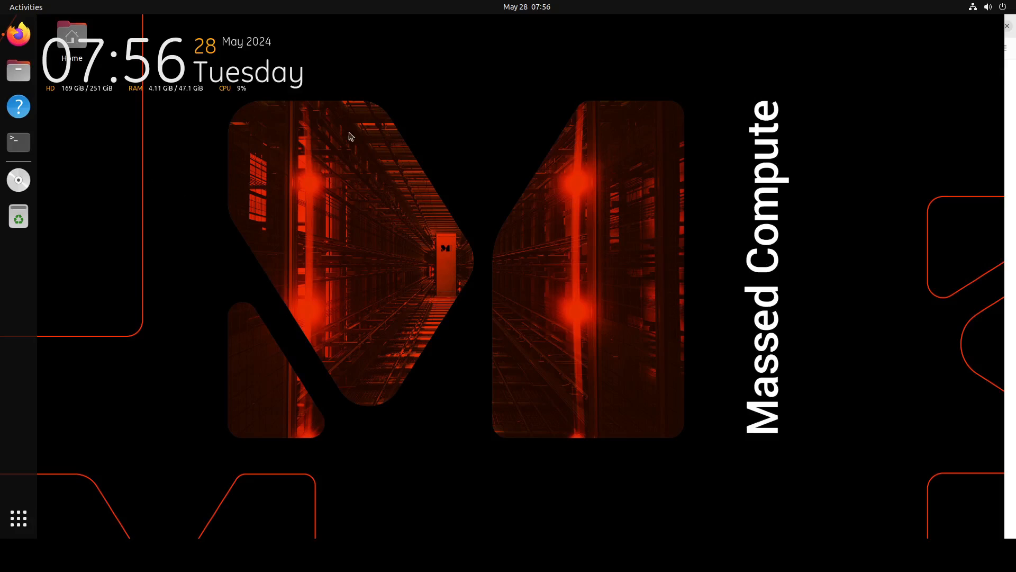
- In Files, open the yolo folder and show the context menu for dog.jpeg
left_click(18, 71)
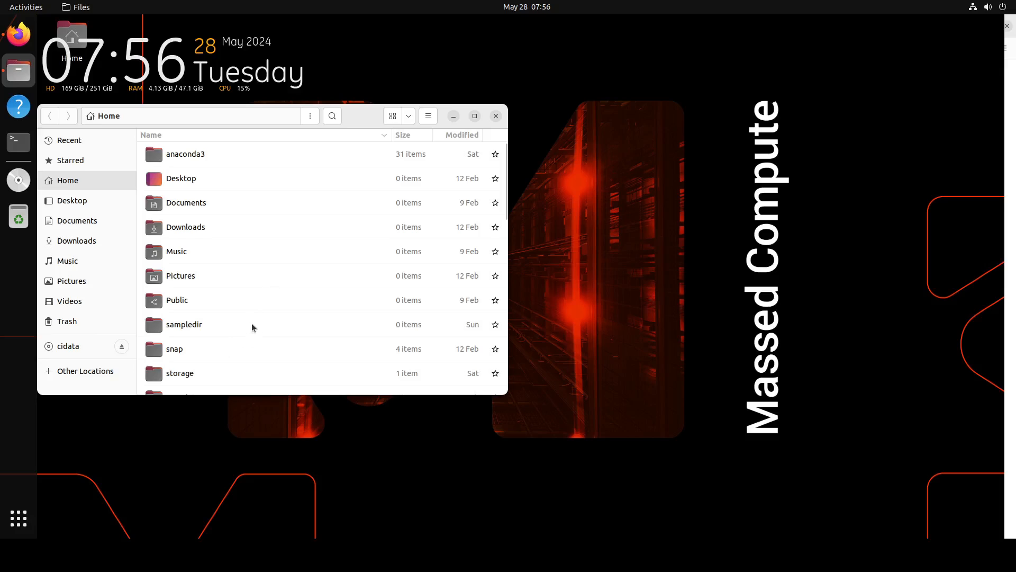
scroll("down", 3)
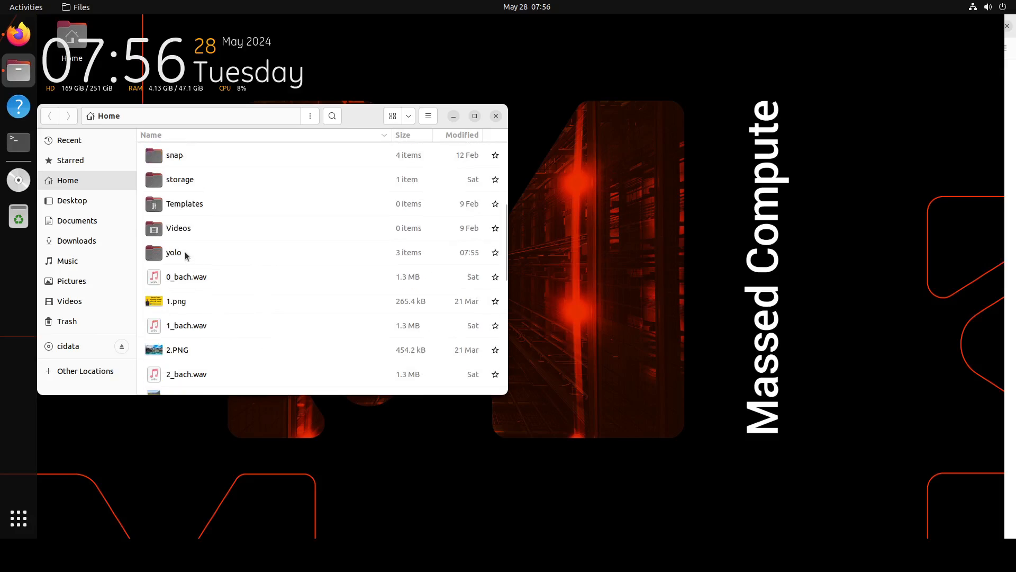
double_click(173, 252)
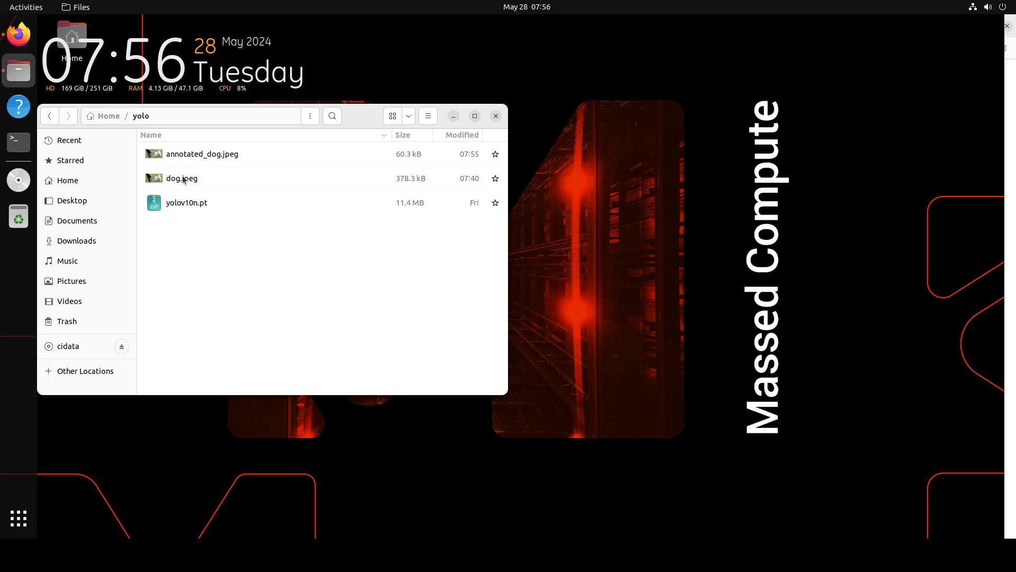
right_click(181, 178)
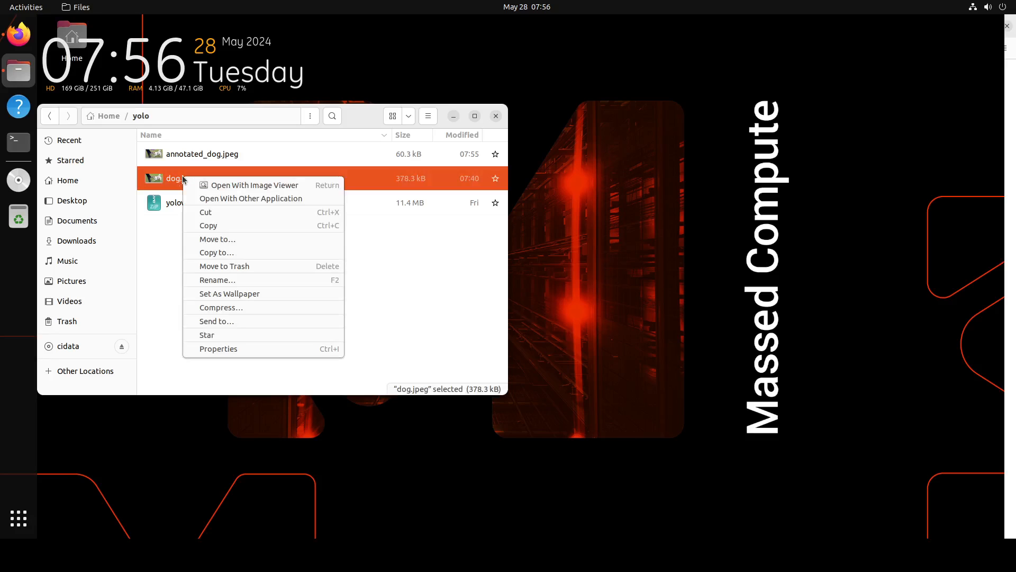
- Open annotated_dog.jpeg with Image Viewer in a second window beside dog.jpeg
left_click(254, 185)
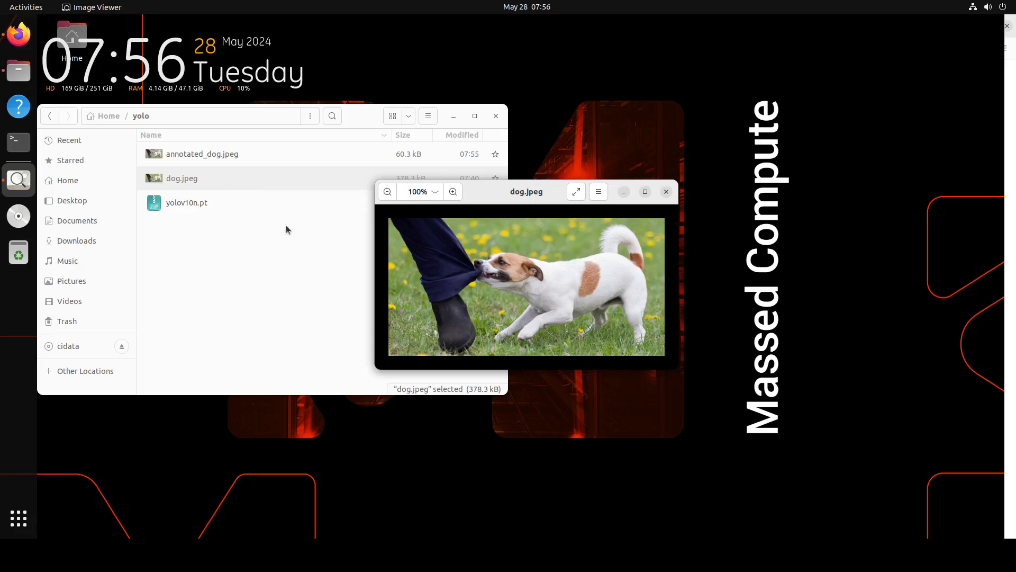
right_click(202, 153)
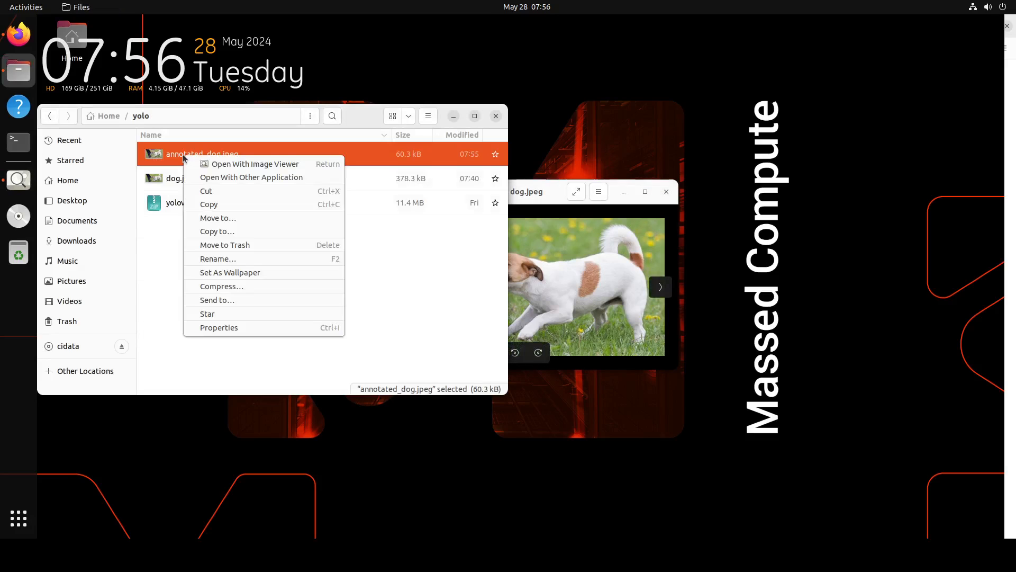
left_click(255, 164)
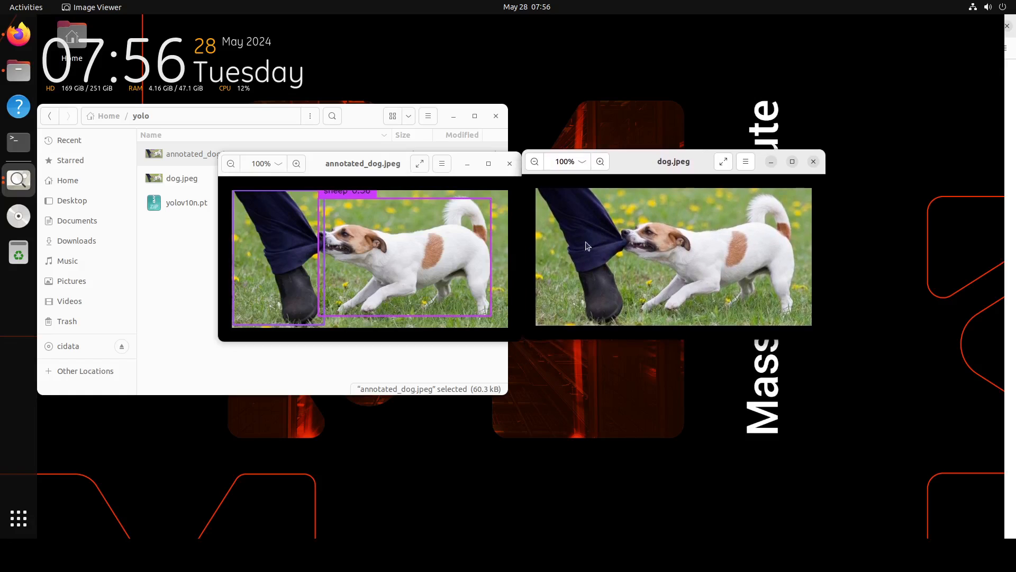
mouse_move(324, 206)
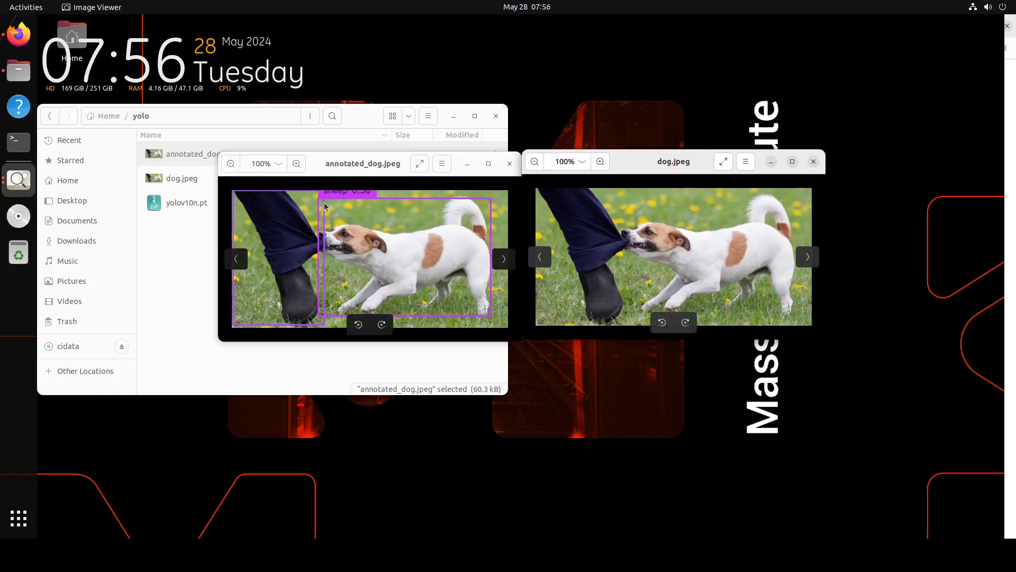
mouse_move(334, 199)
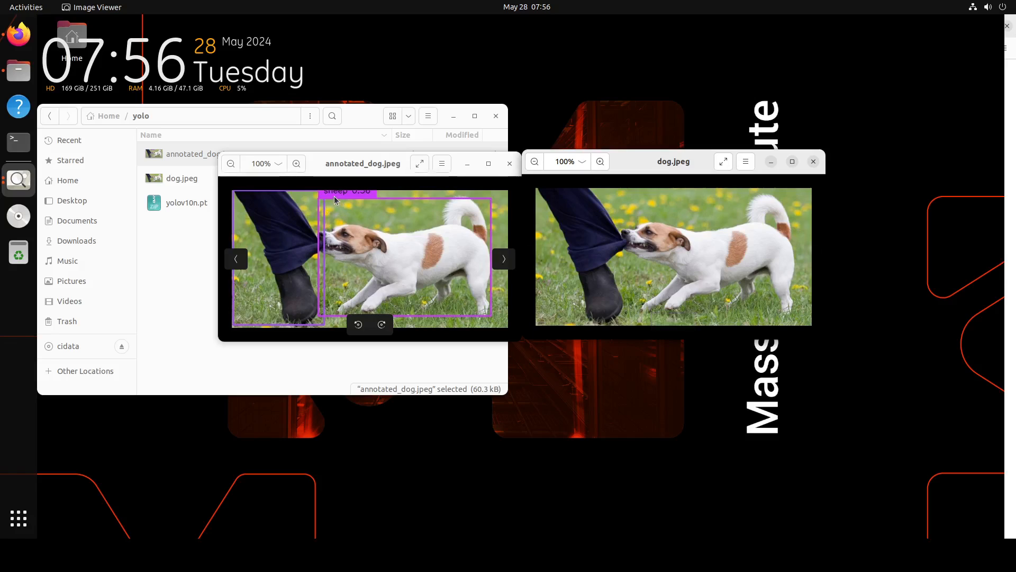
mouse_move(342, 199)
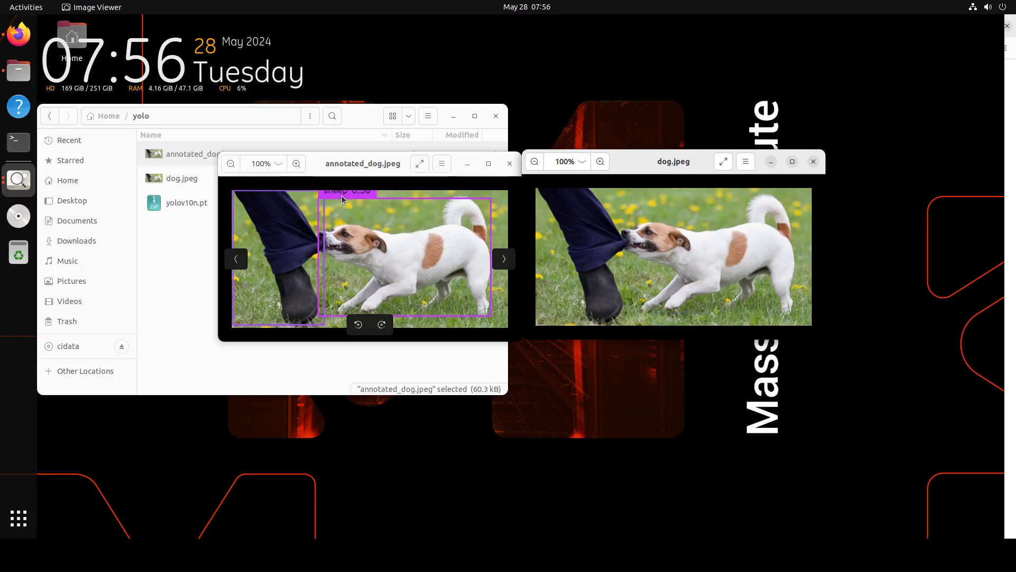
mouse_move(502, 261)
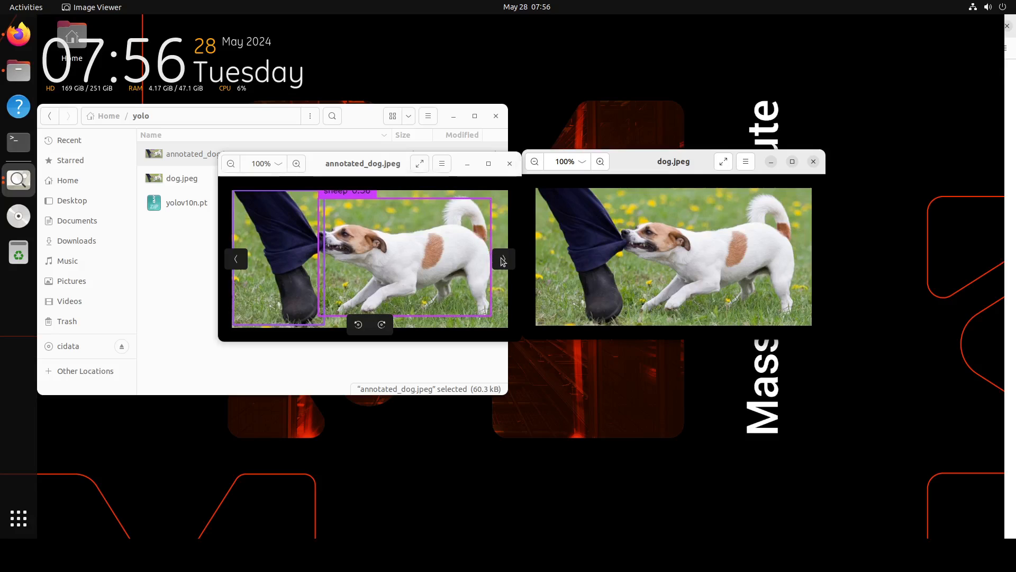
- Flip between dog.jpeg and annotated_dog.jpeg, then view the annotated image full screen
left_click(503, 259)
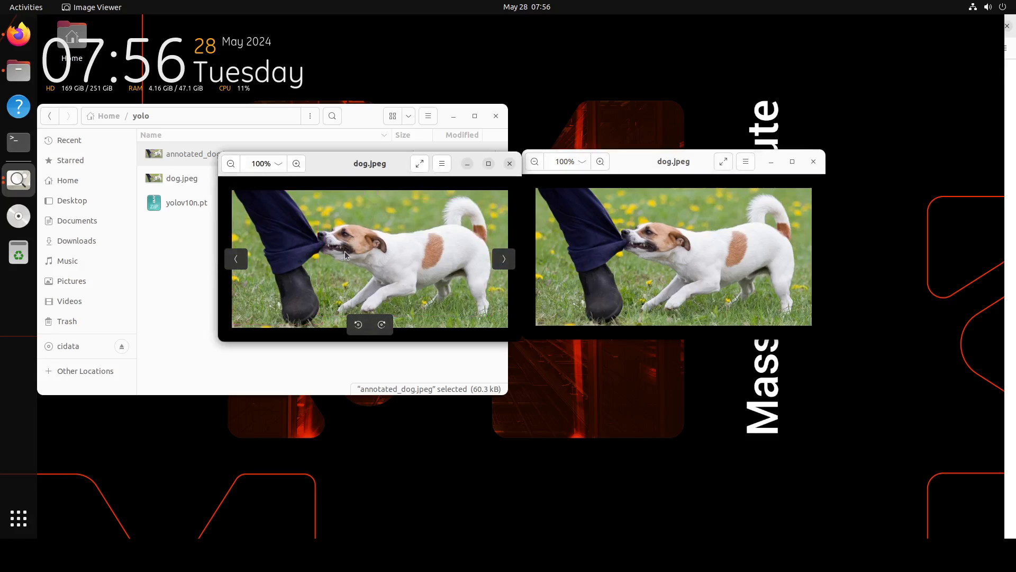
left_click(236, 258)
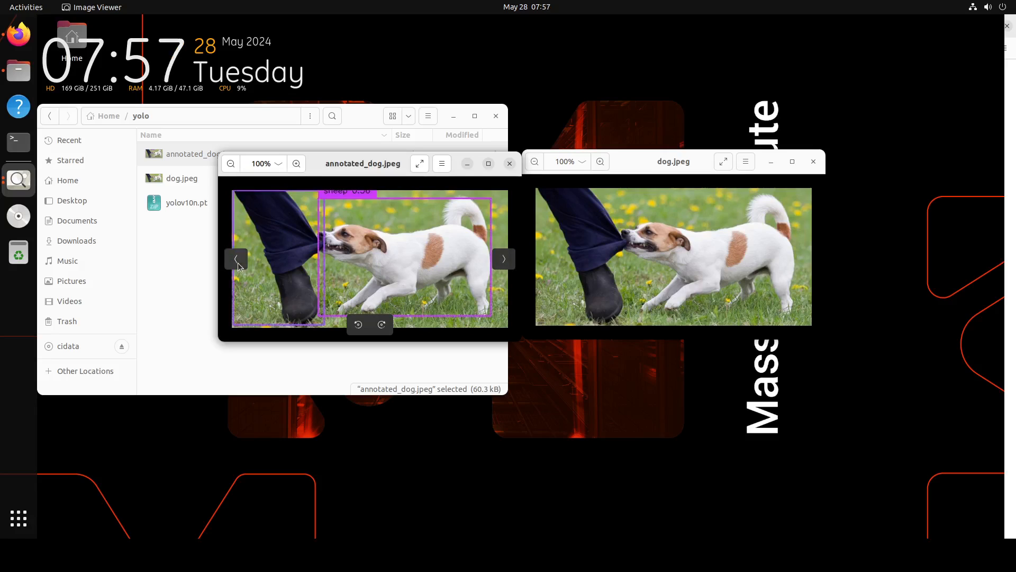
left_click(504, 259)
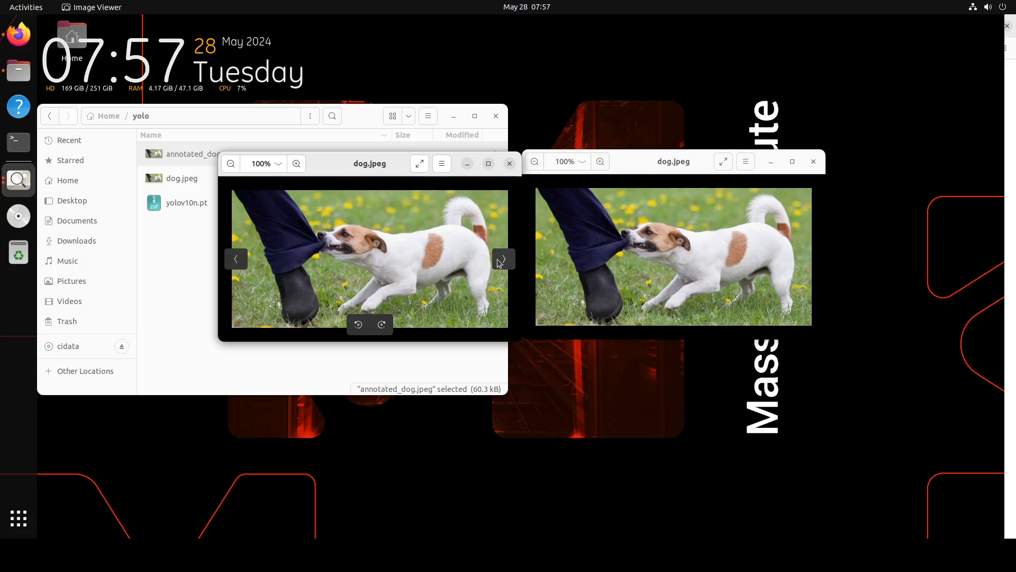
left_click(503, 259)
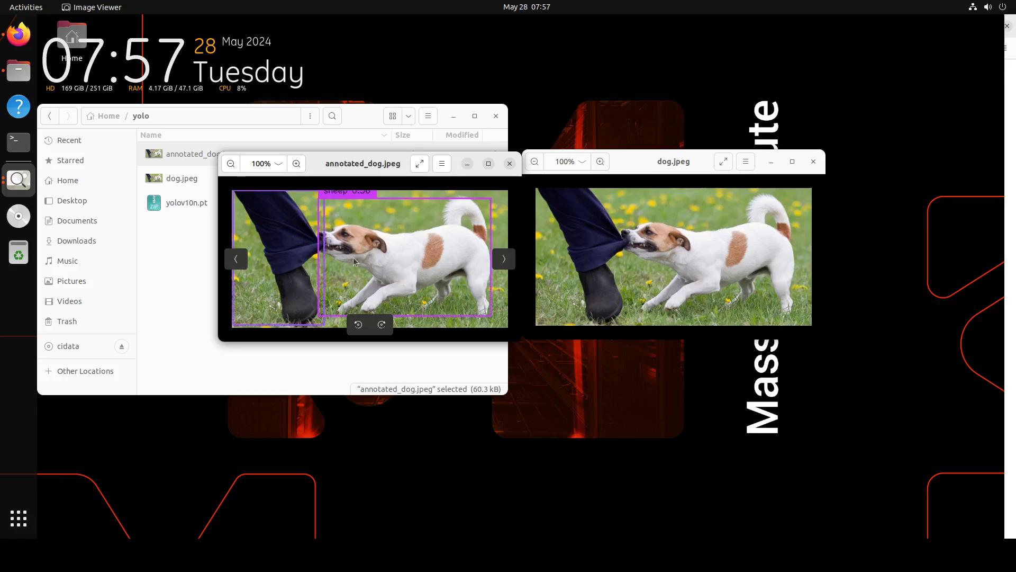
mouse_move(271, 214)
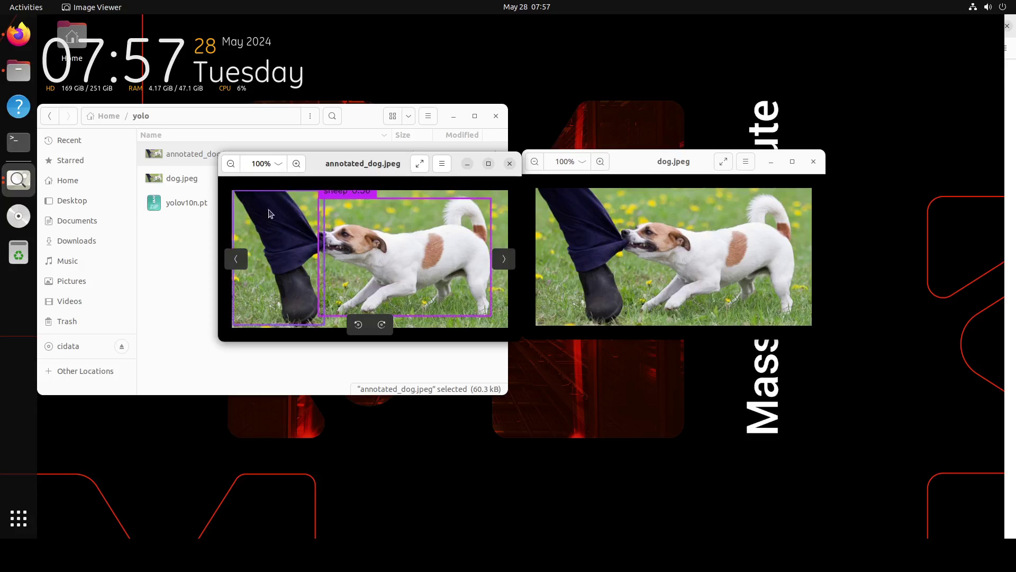
mouse_move(317, 243)
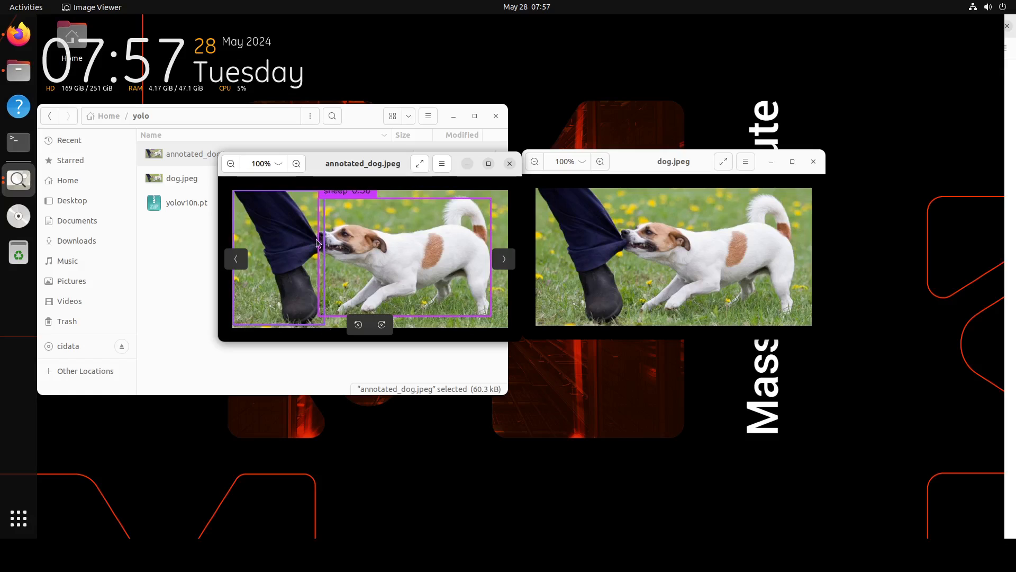
mouse_move(317, 264)
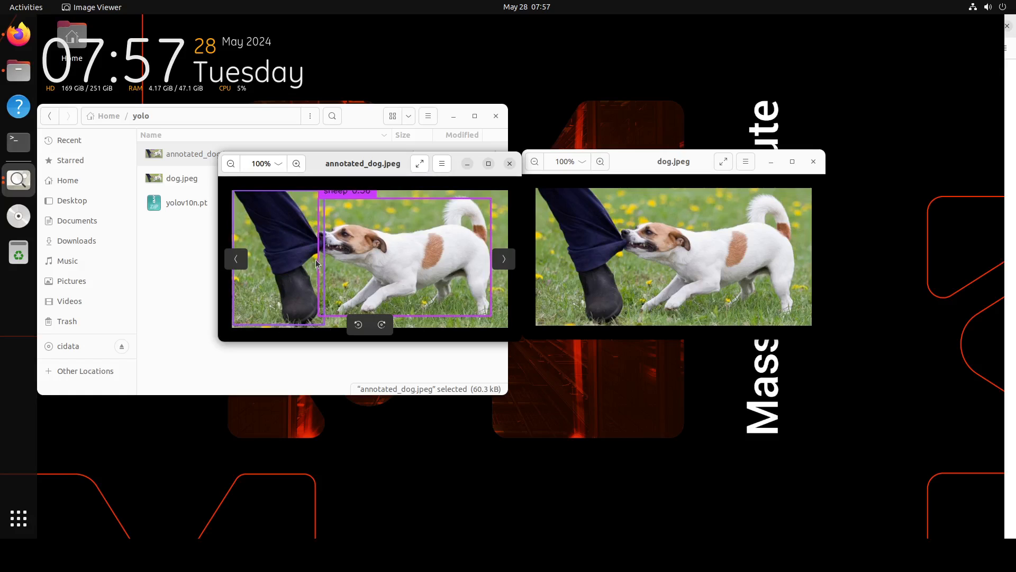
mouse_move(405, 165)
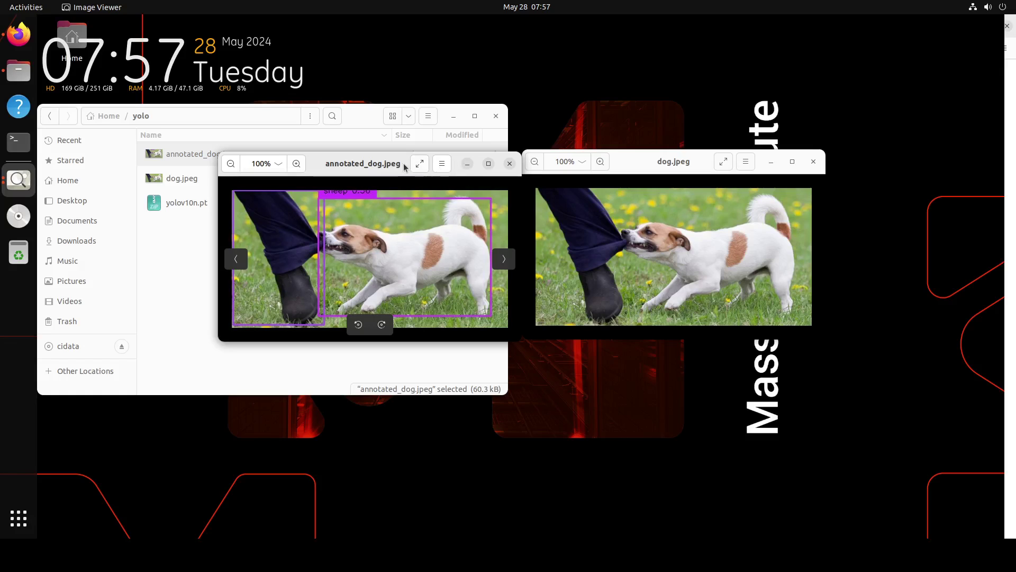
left_click(420, 163)
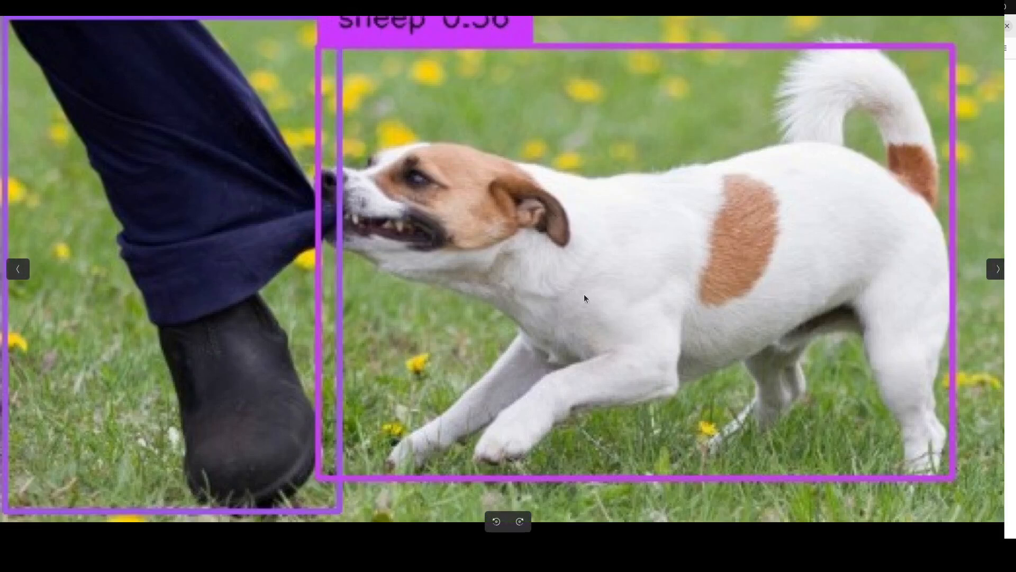
mouse_move(893, 52)
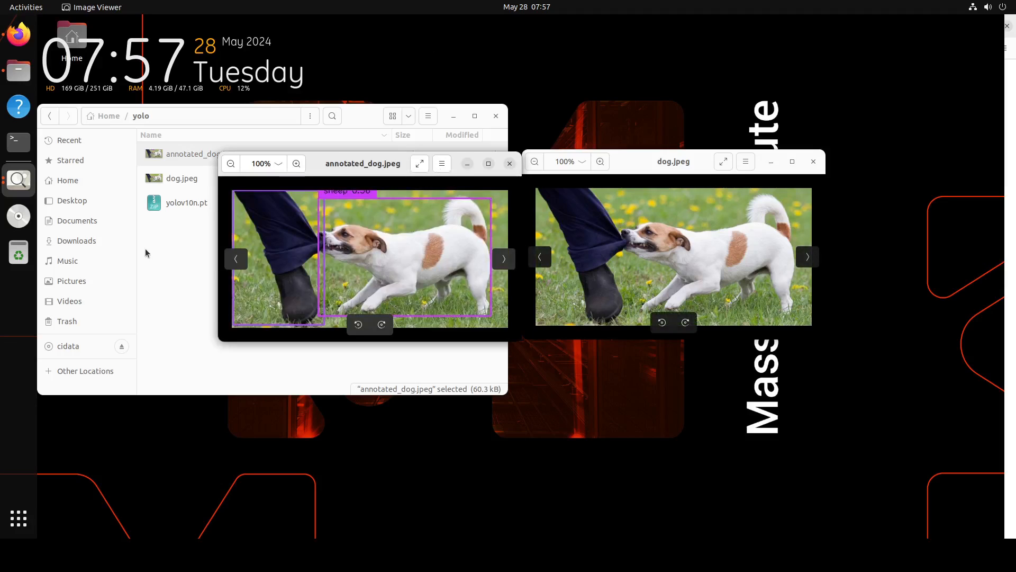
mouse_move(235, 255)
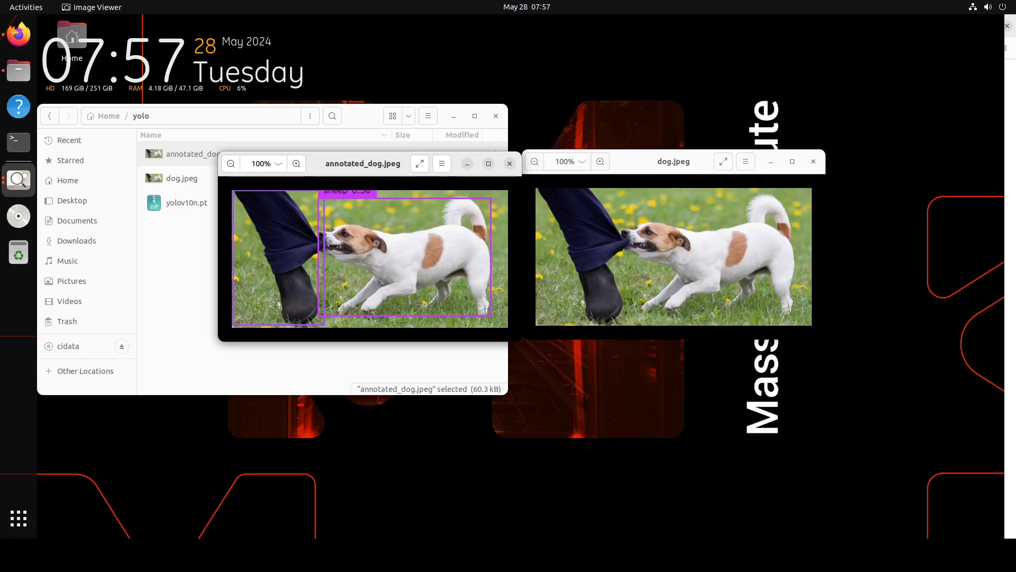
mouse_move(531, 245)
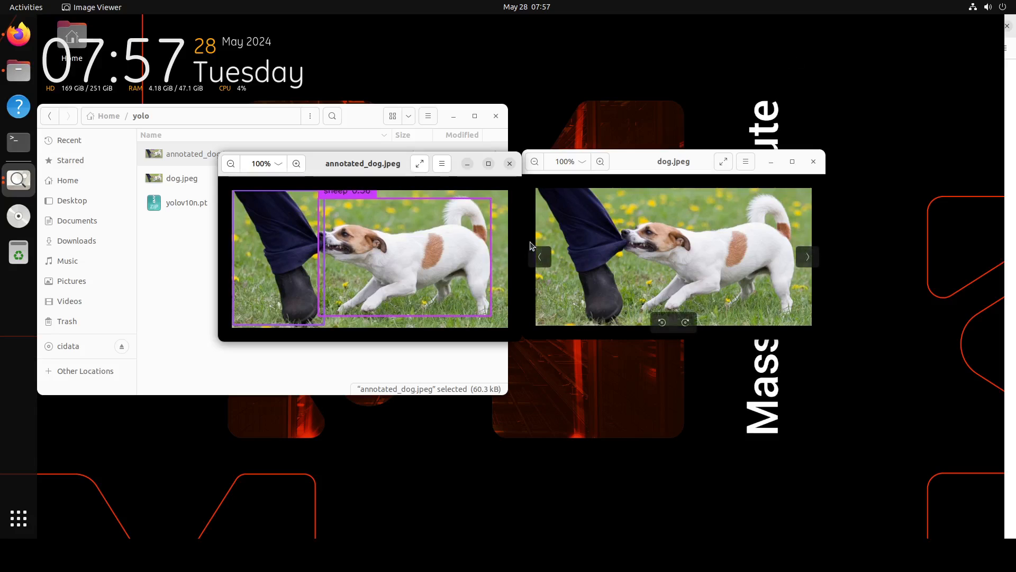
mouse_move(391, 217)
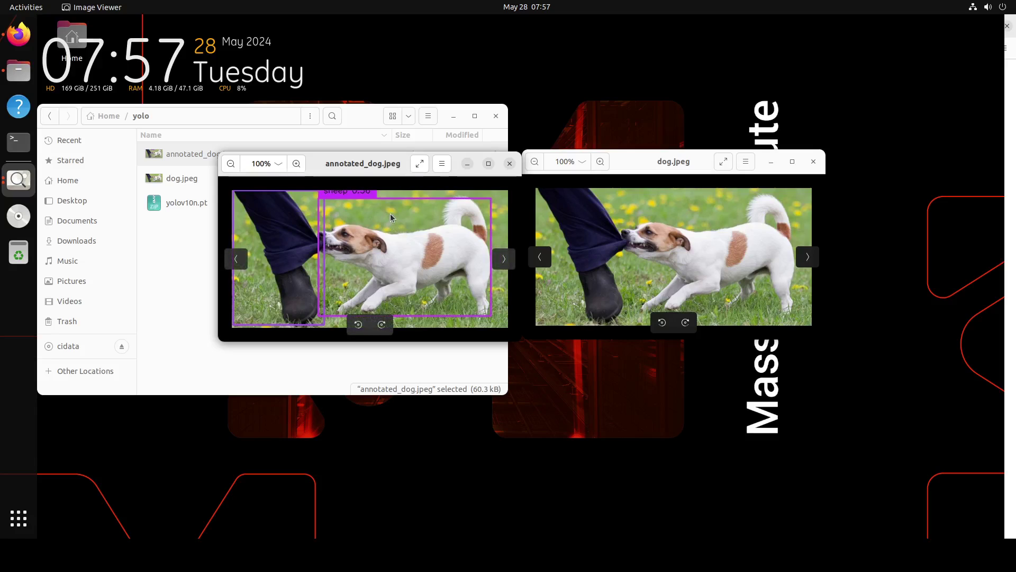
mouse_move(415, 253)
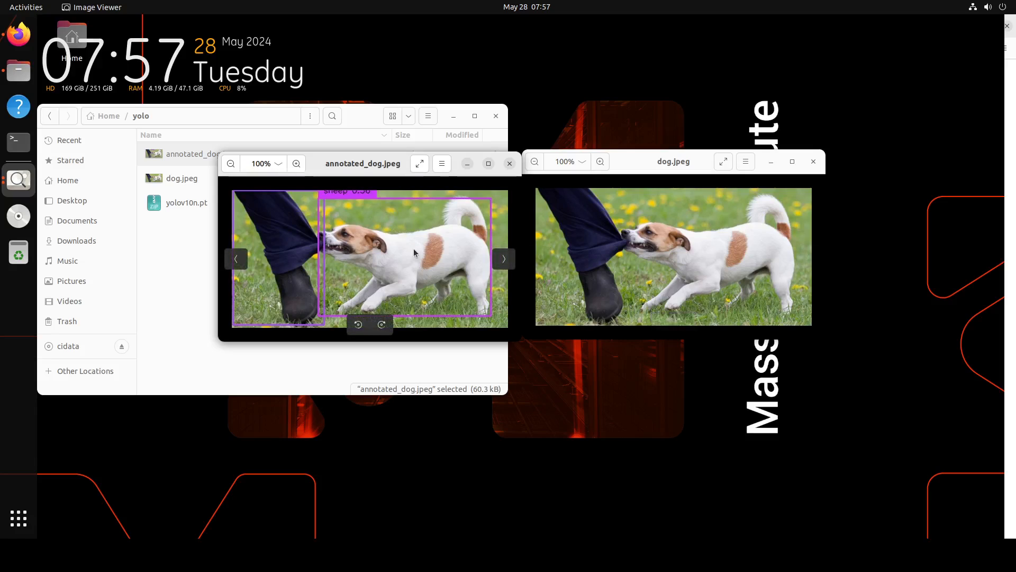
mouse_move(347, 206)
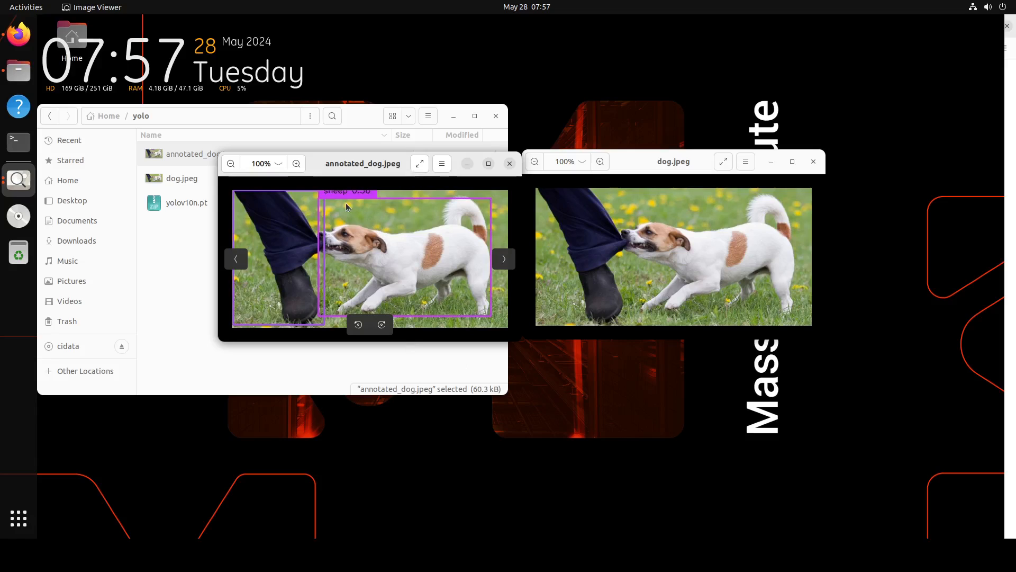
mouse_move(319, 312)
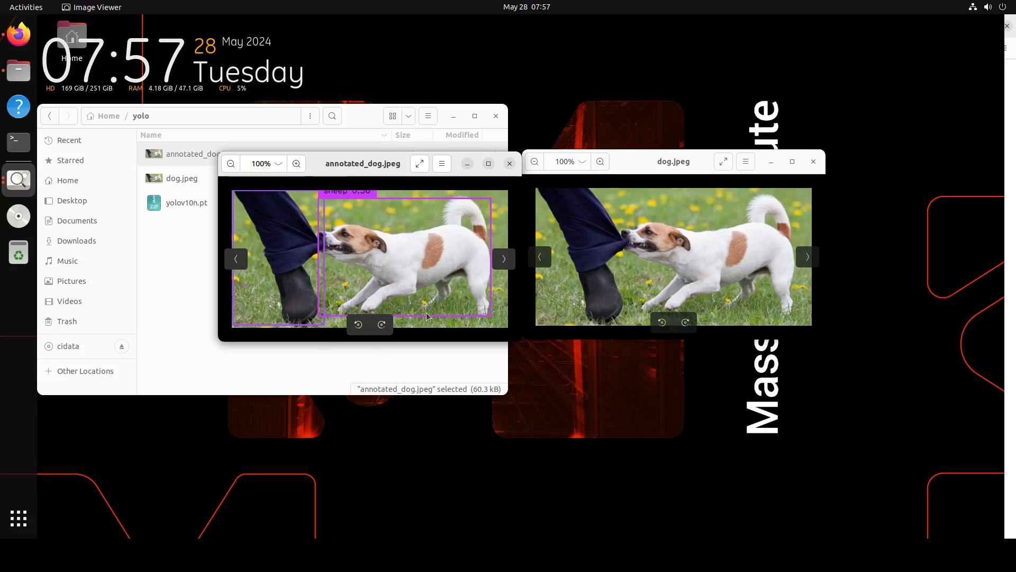
mouse_move(737, 375)
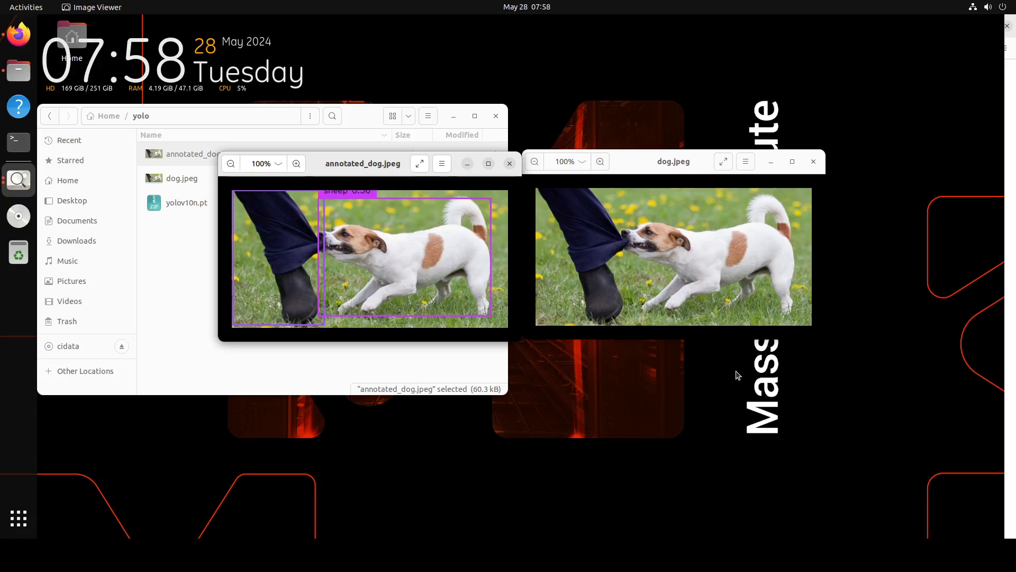
mouse_move(674, 256)
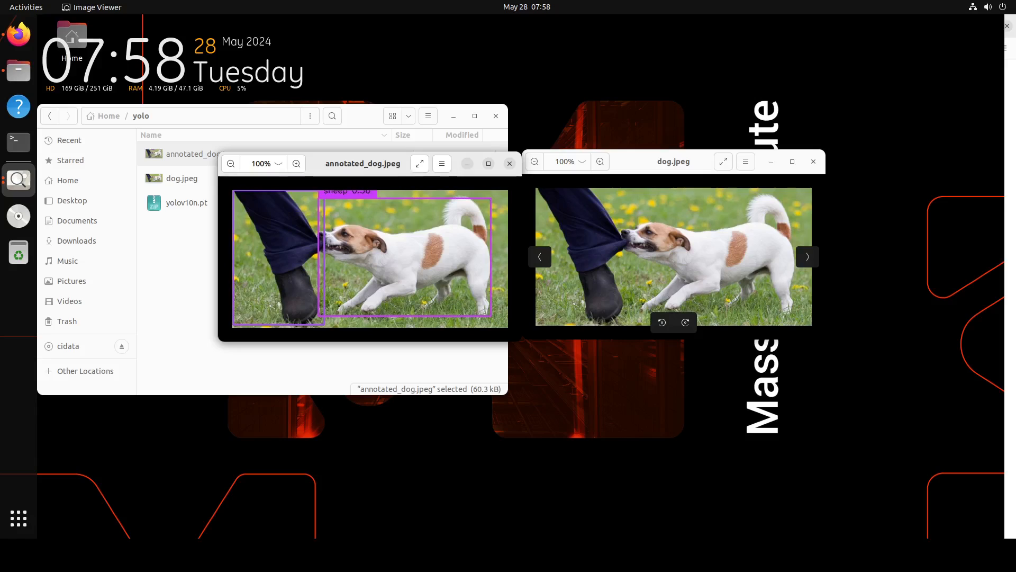